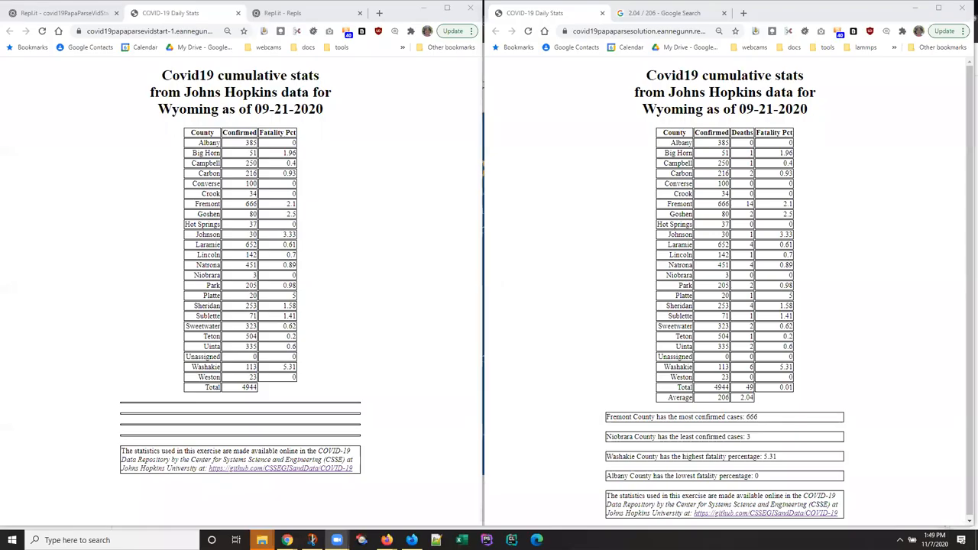
mouse_move(7, 226)
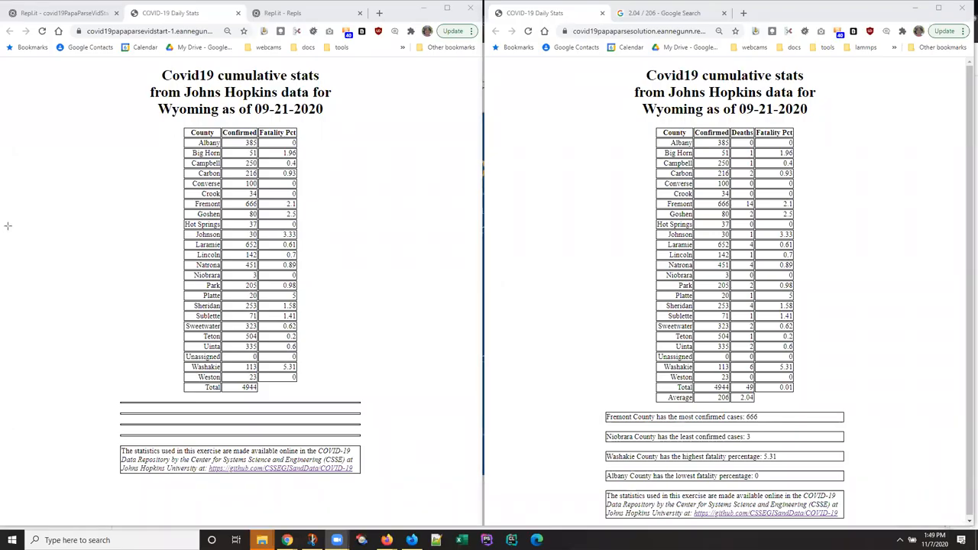
mouse_move(212, 121)
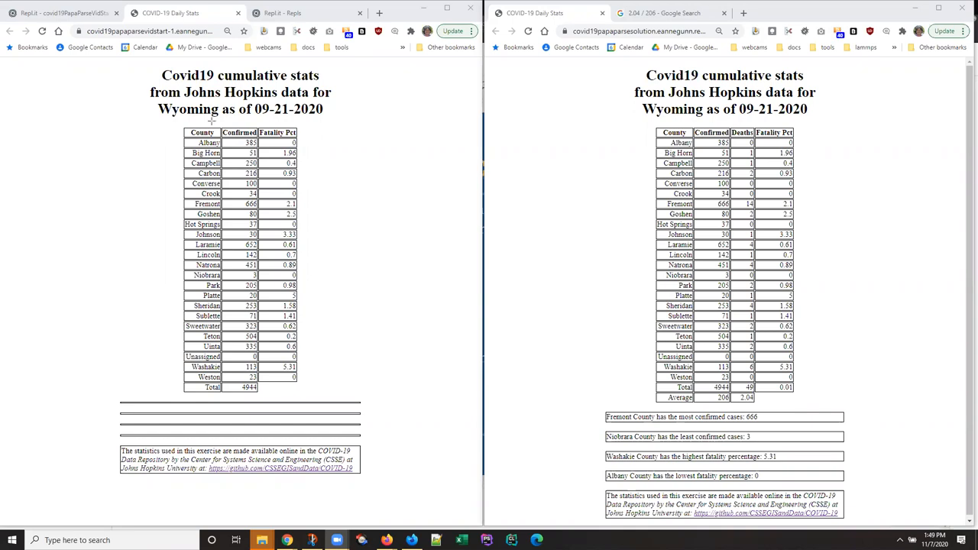
mouse_move(240, 427)
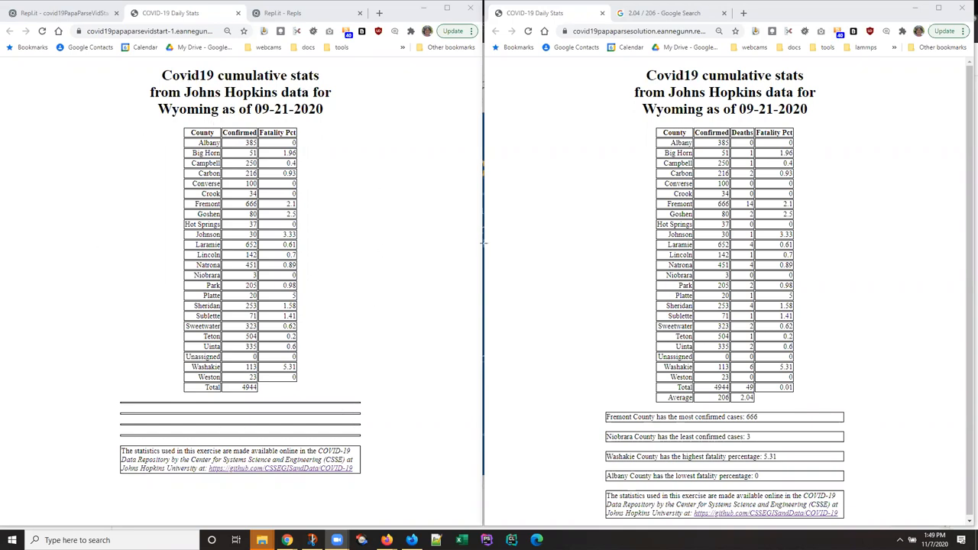
mouse_move(558, 322)
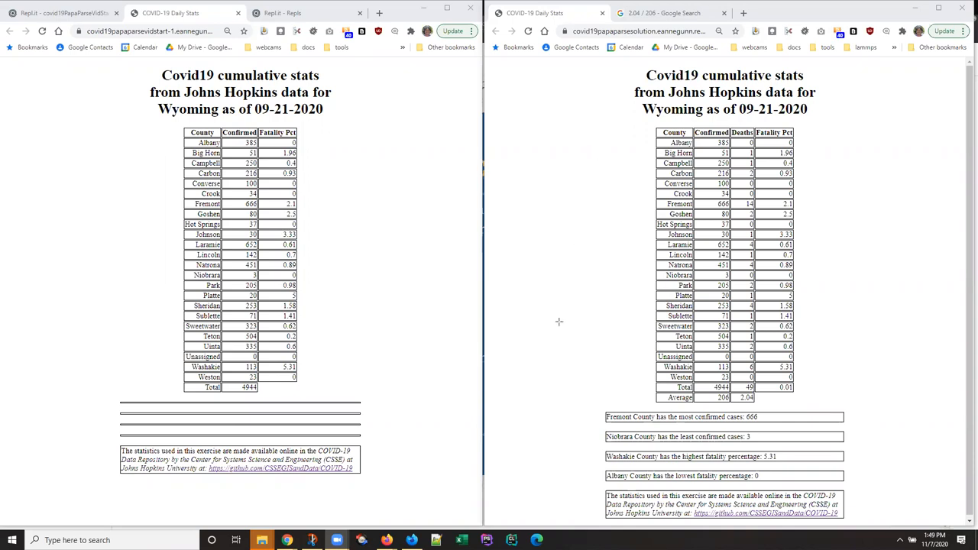
mouse_move(557, 328)
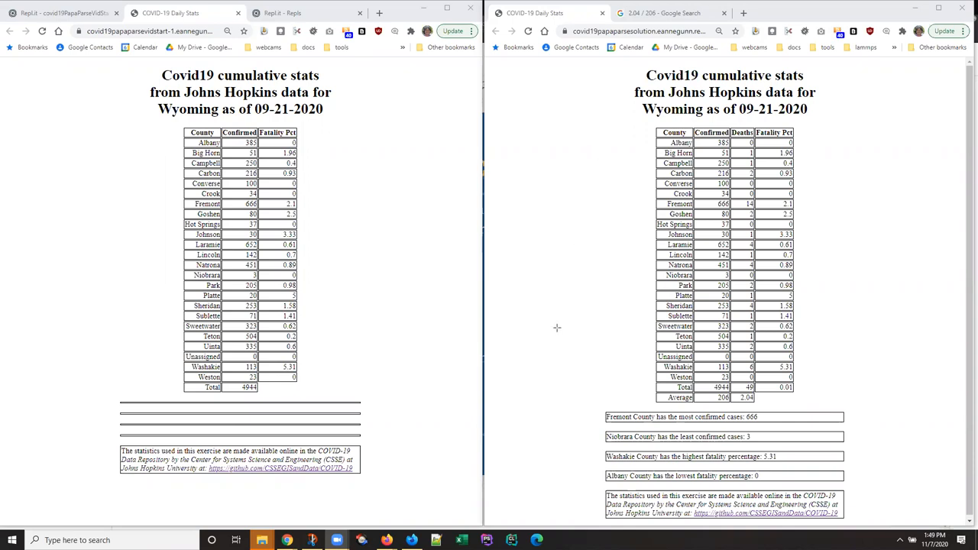
mouse_move(550, 328)
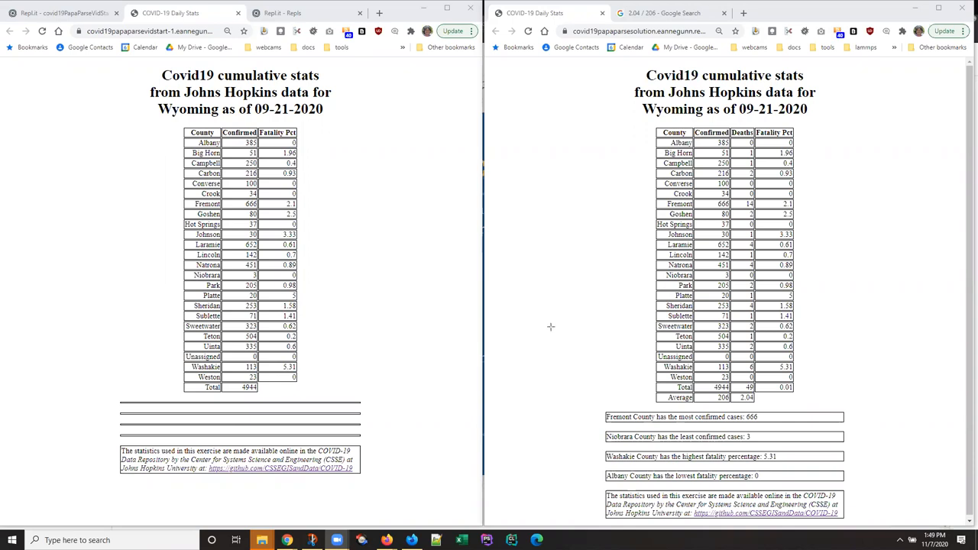
mouse_move(538, 424)
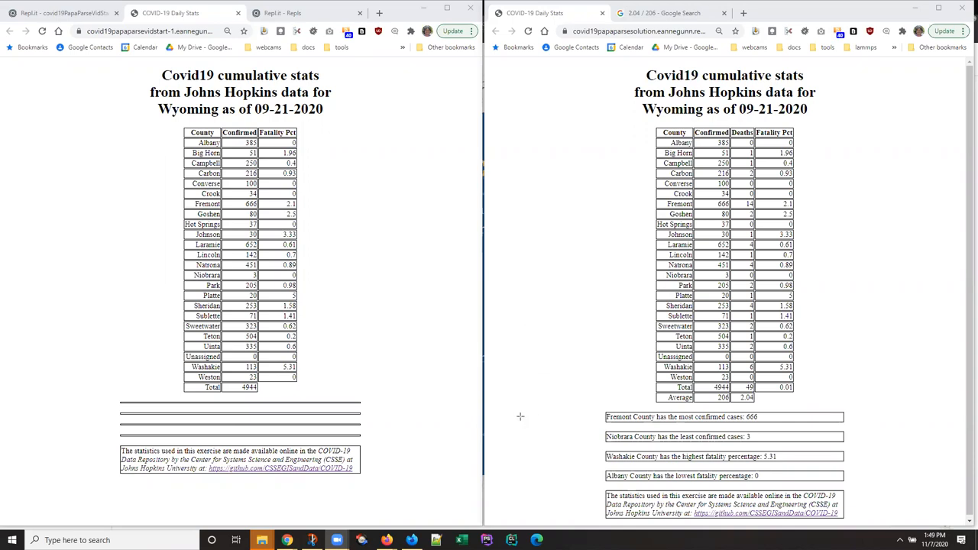
mouse_move(540, 417)
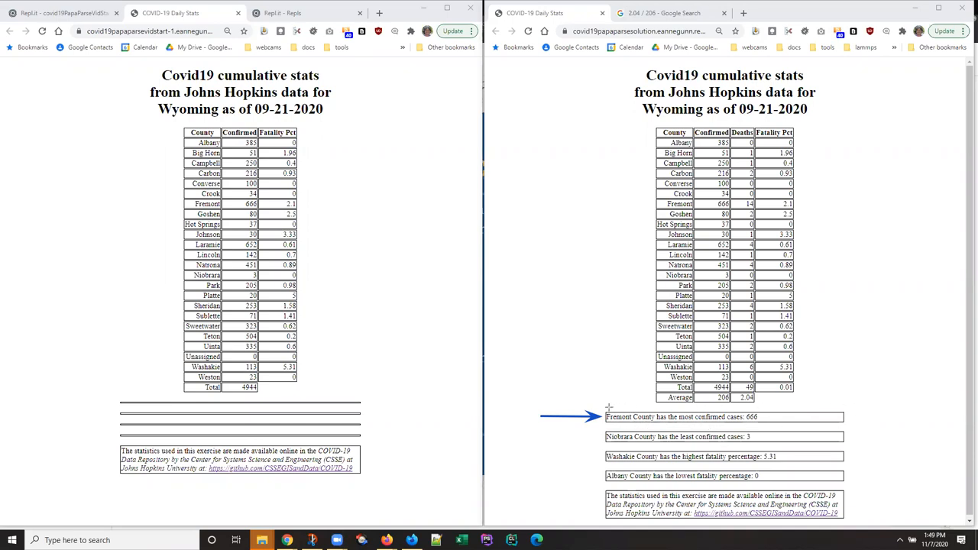
mouse_move(868, 422)
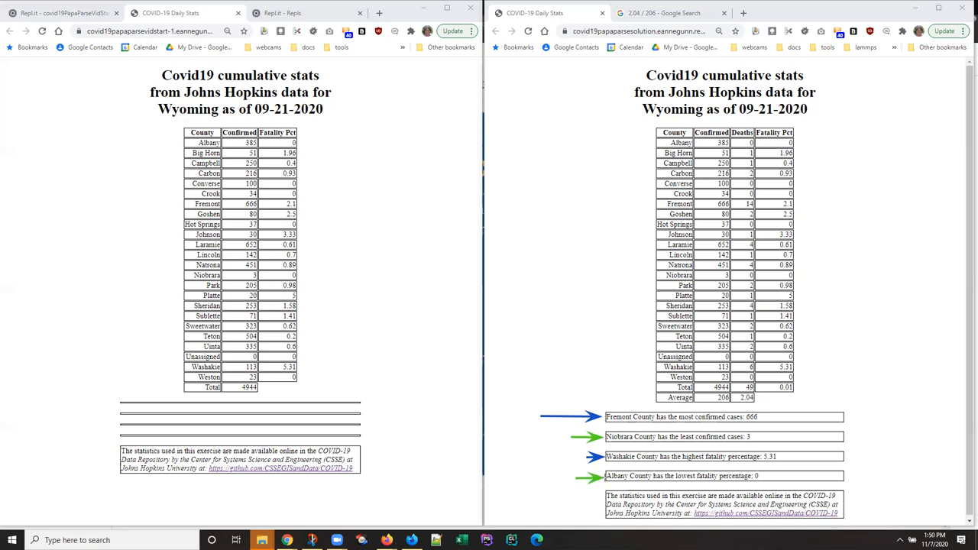
mouse_move(651, 356)
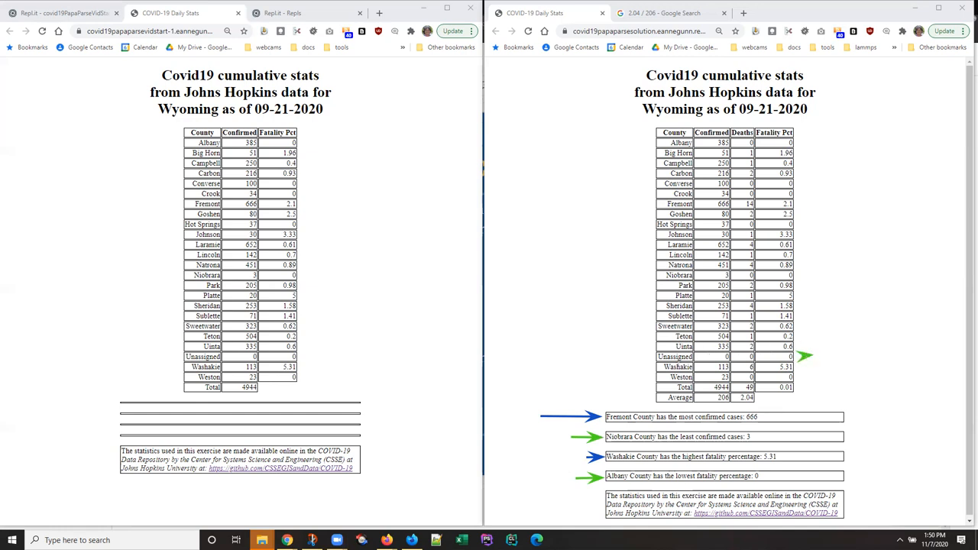
mouse_move(68, 266)
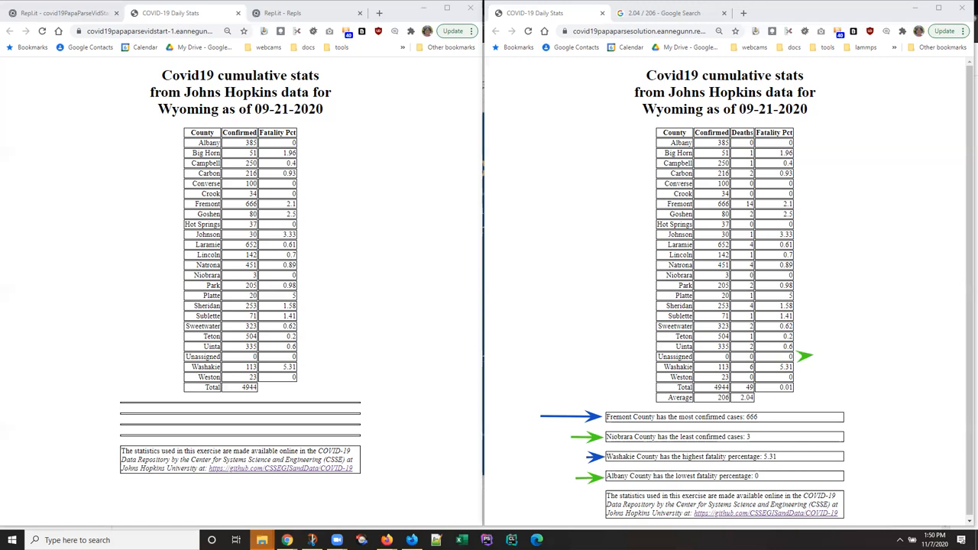
mouse_move(645, 364)
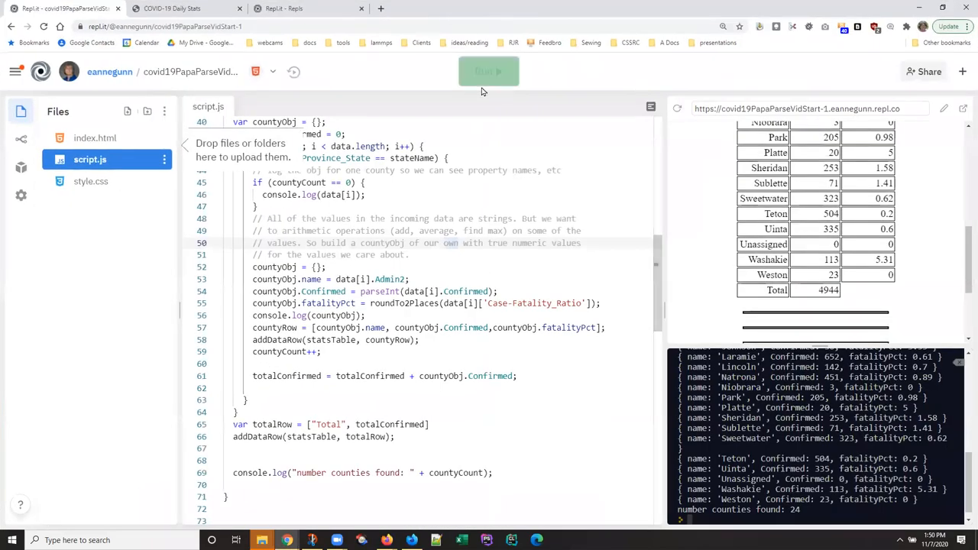
Step: Rerun the stats project and scroll to the 4944 total and the variable declarations
left_click(488, 71)
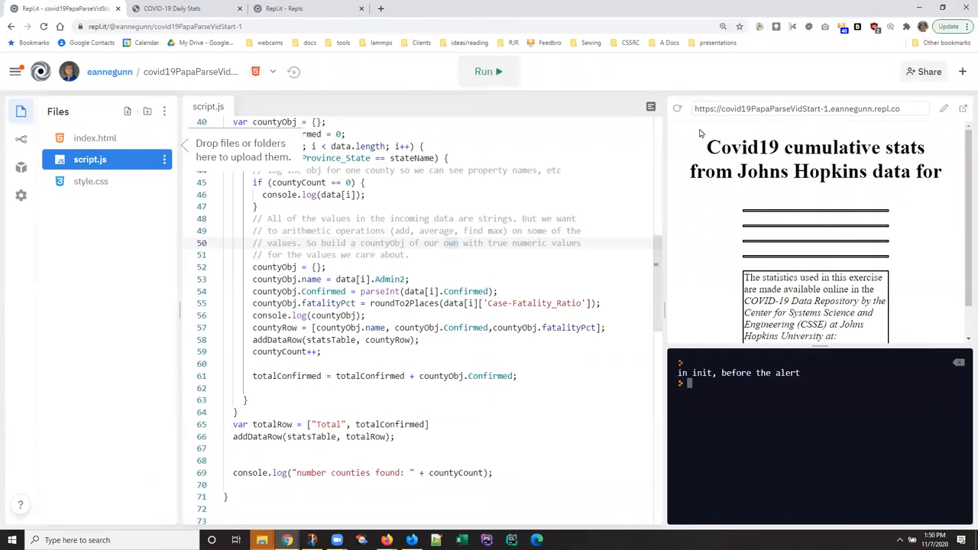
left_click(489, 71)
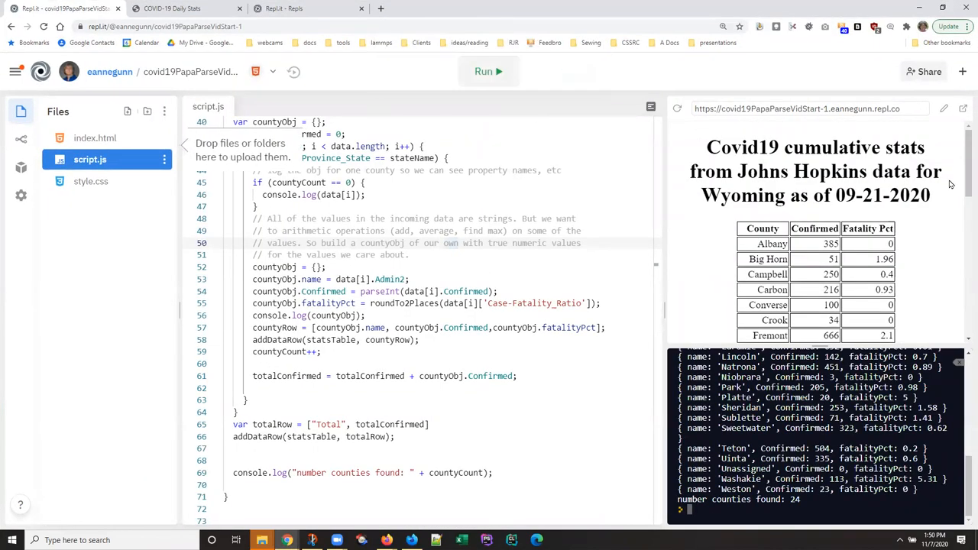
scroll("down", 3)
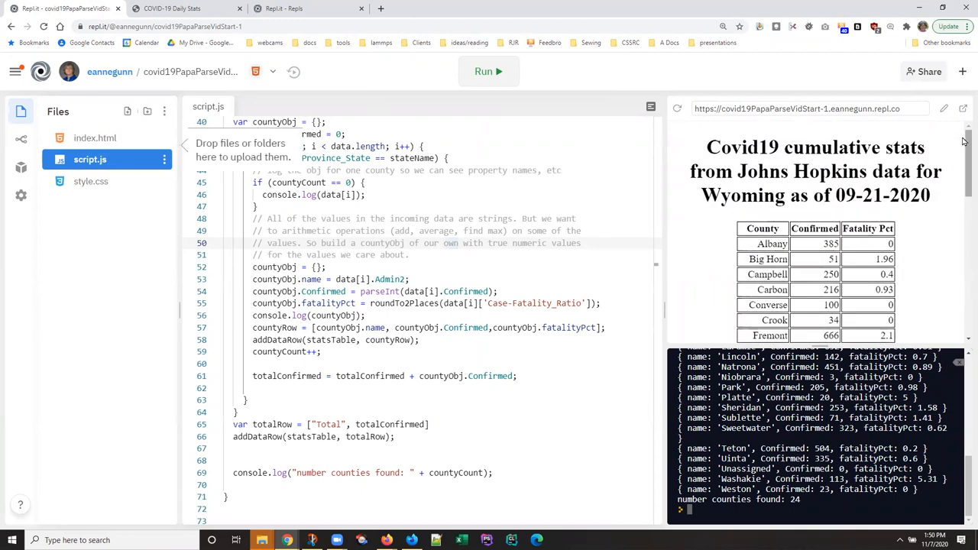
scroll("down", 3)
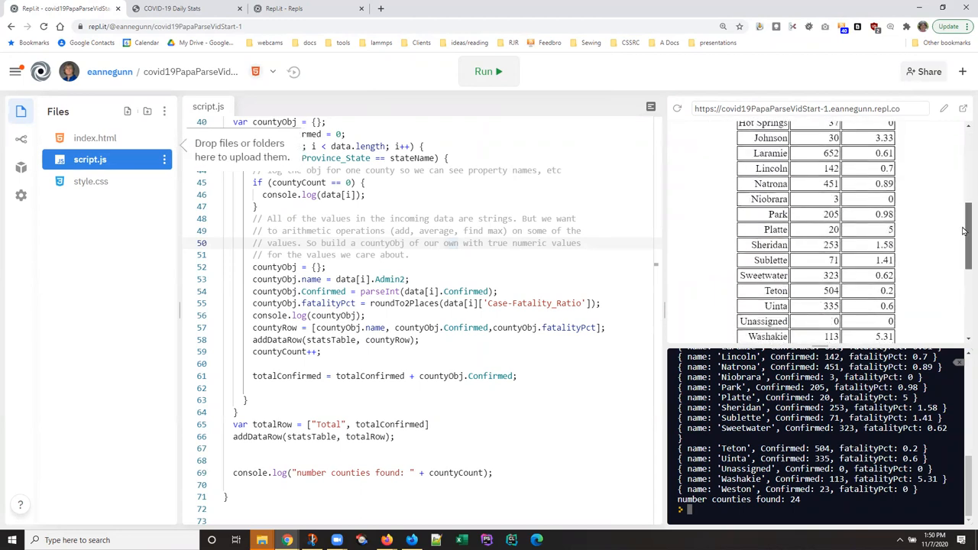
scroll("down", 3)
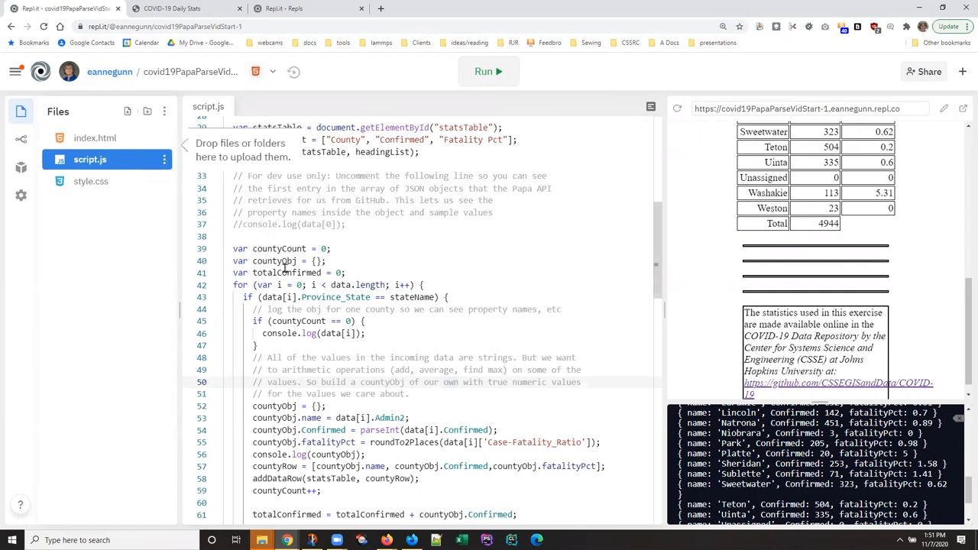
mouse_move(371, 284)
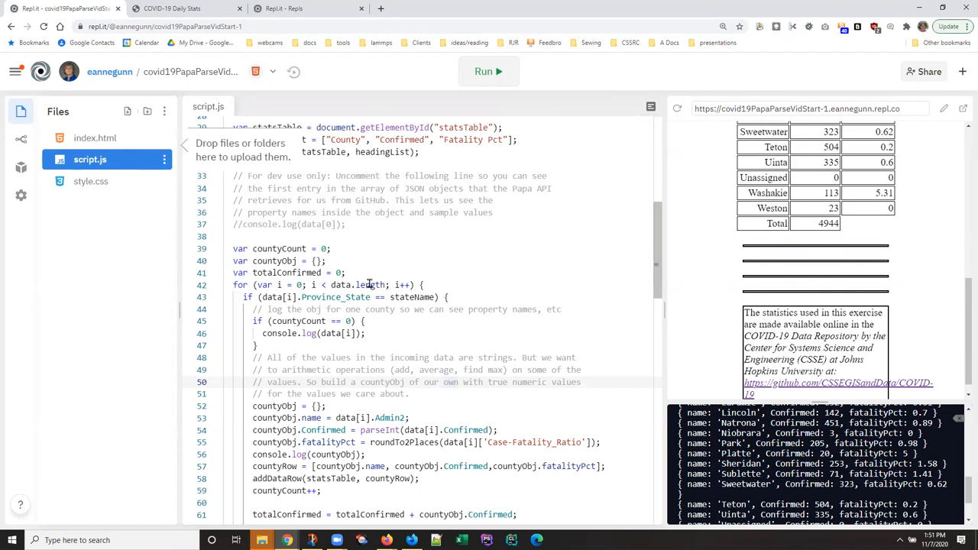
Step: Type var maxConfirmedObj = {name: "", Confirmed: 0}; on line 42, before the for loop
left_click(347, 272)
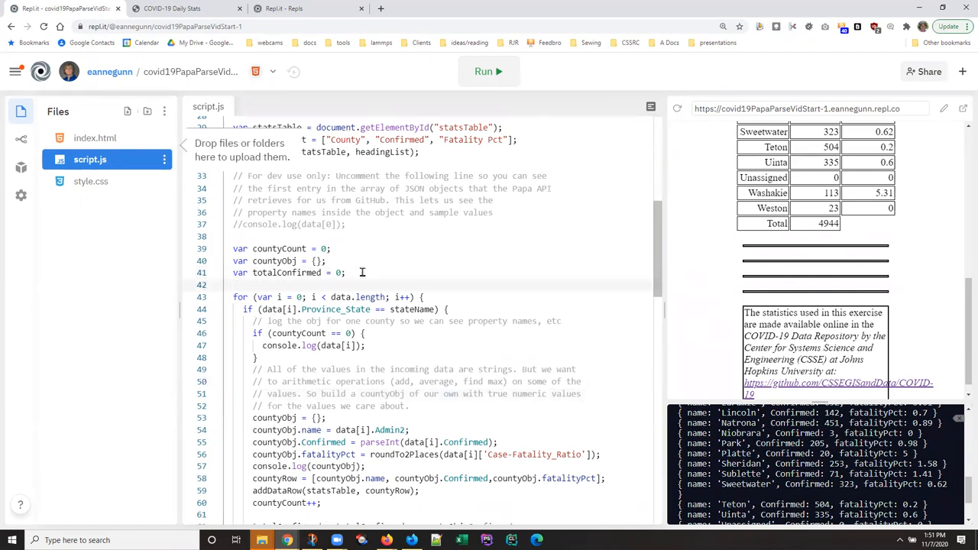
type("var")
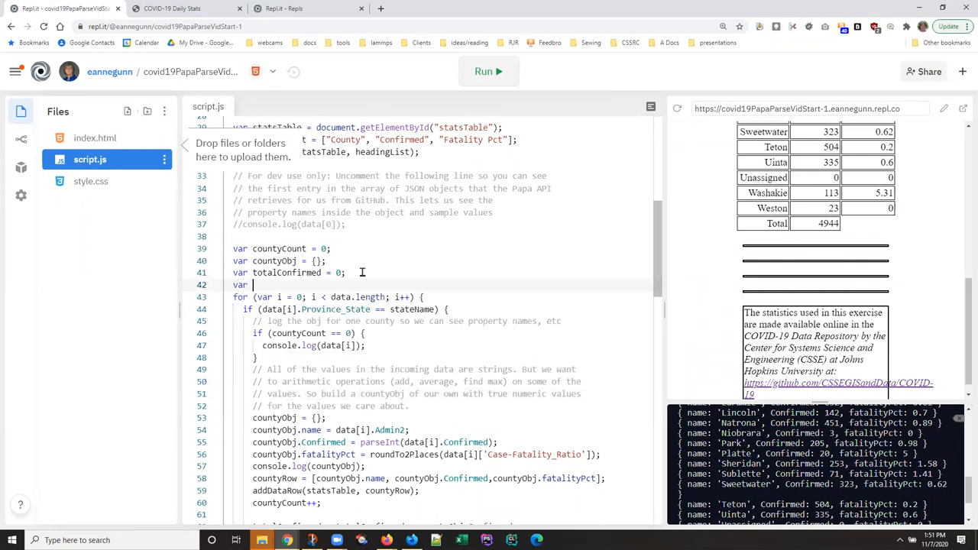
type("m")
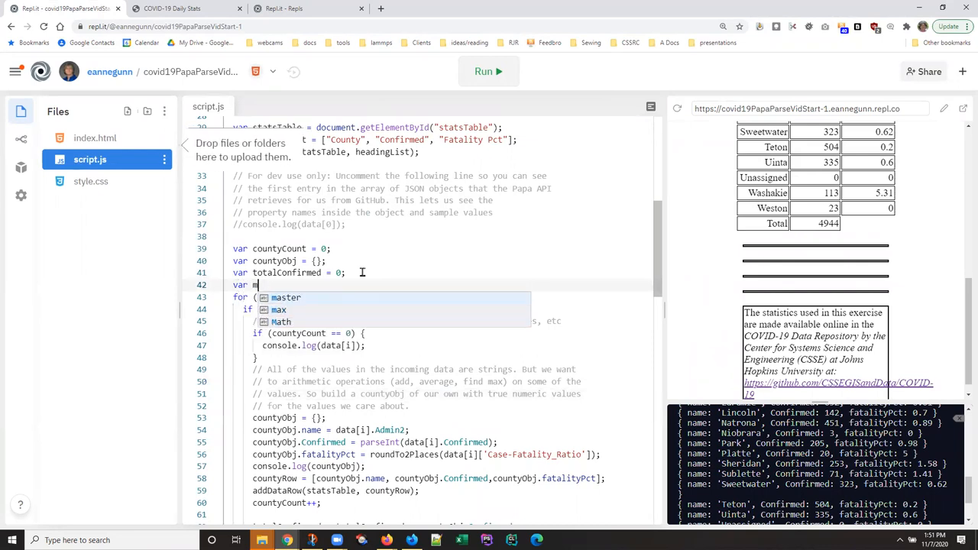
type("ax")
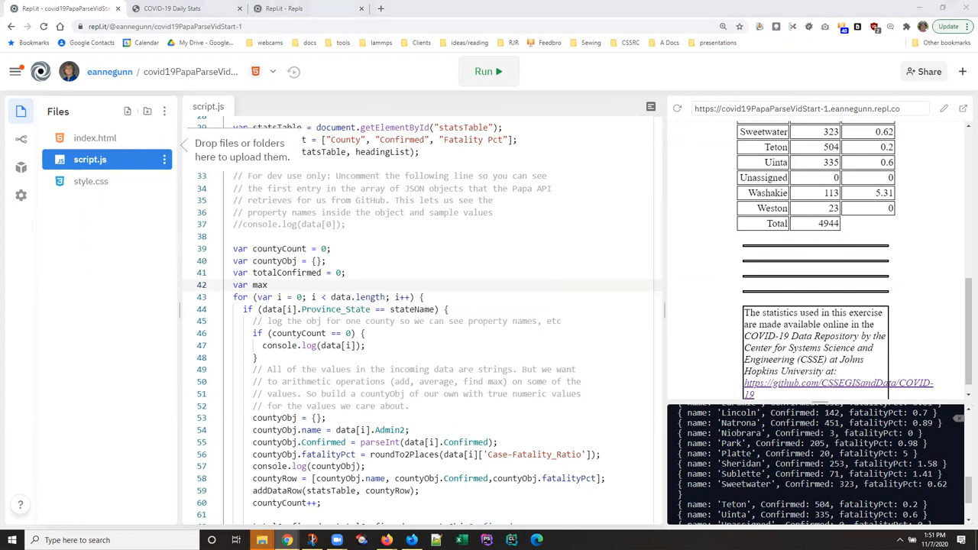
left_click(268, 284)
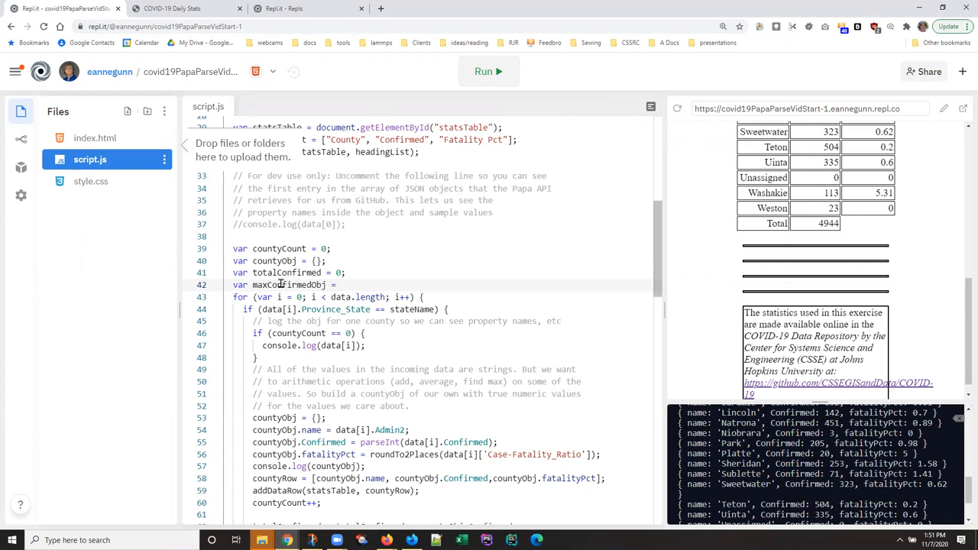
type("{}")
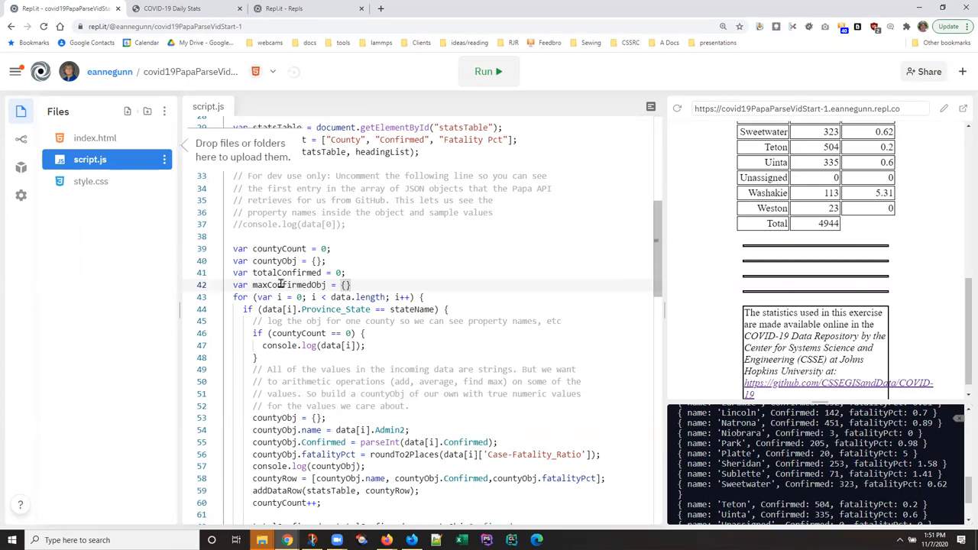
type("name =\"")
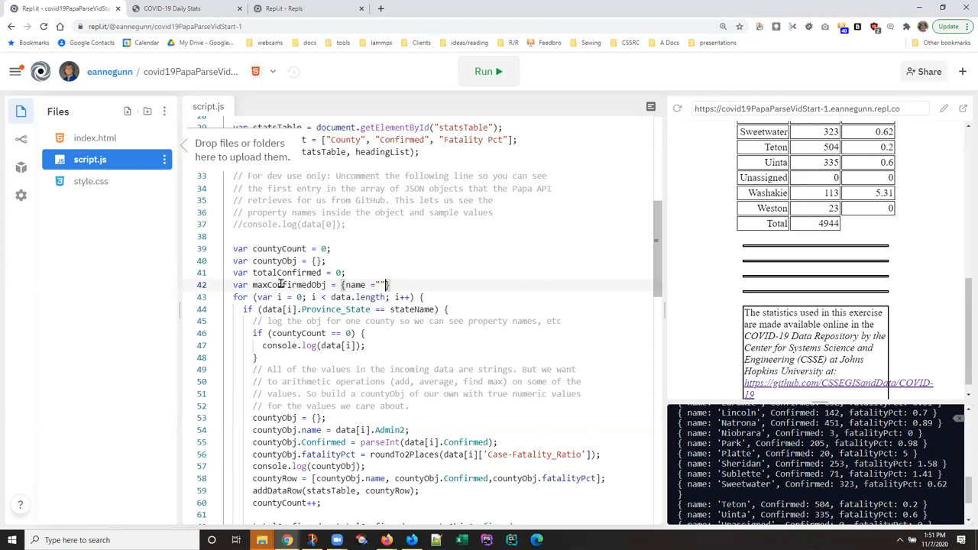
type(",")
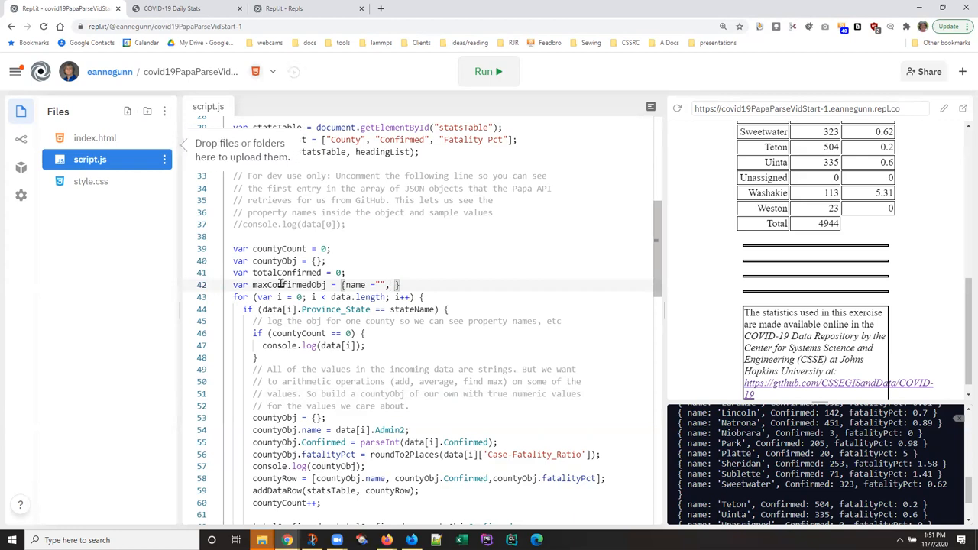
type("Confirmed:")
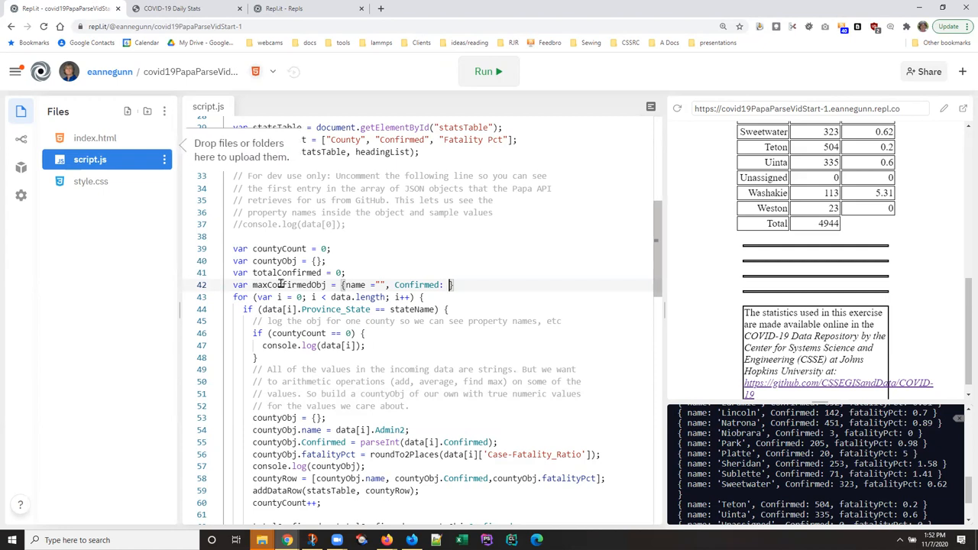
type("0")
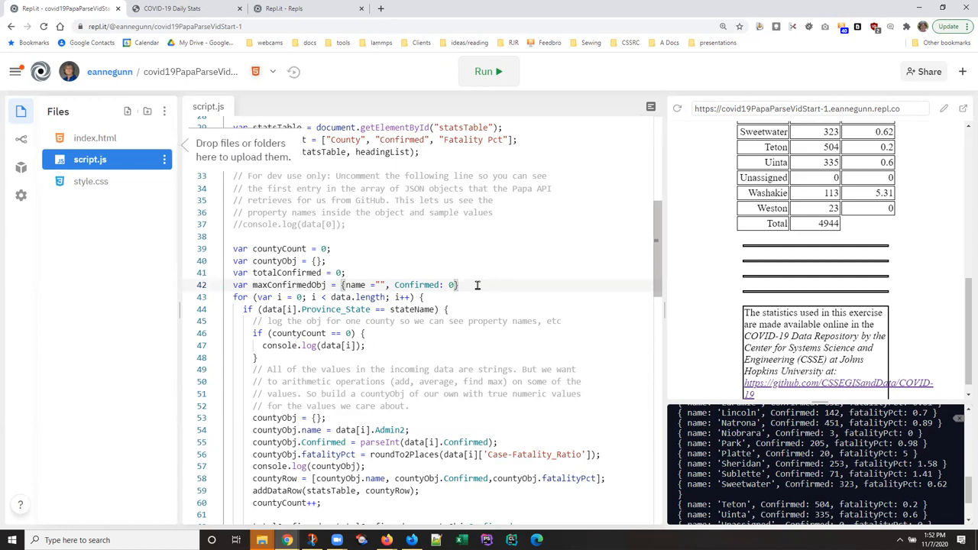
type(";")
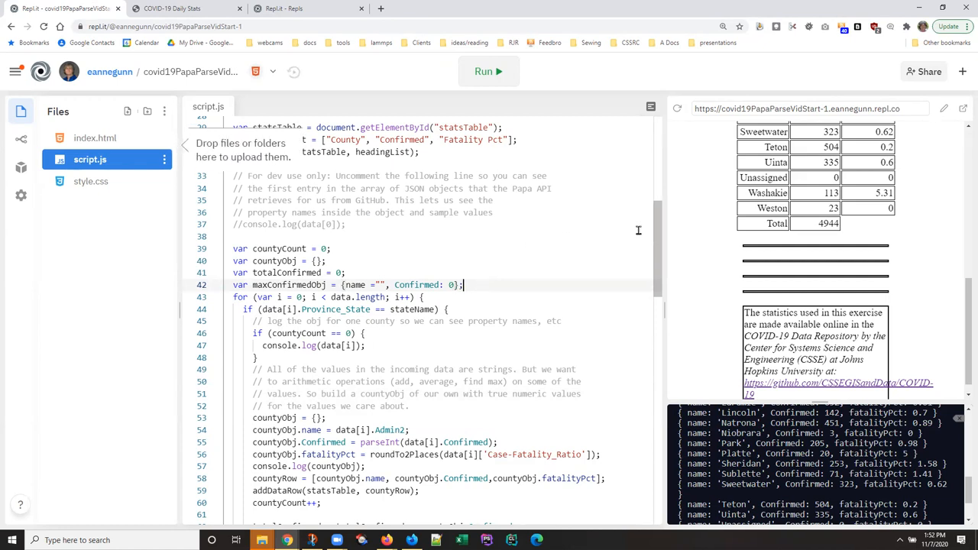
Step: Begin a console.log line right after addDataRow(statsTable, totalRow)
scroll("down", 3)
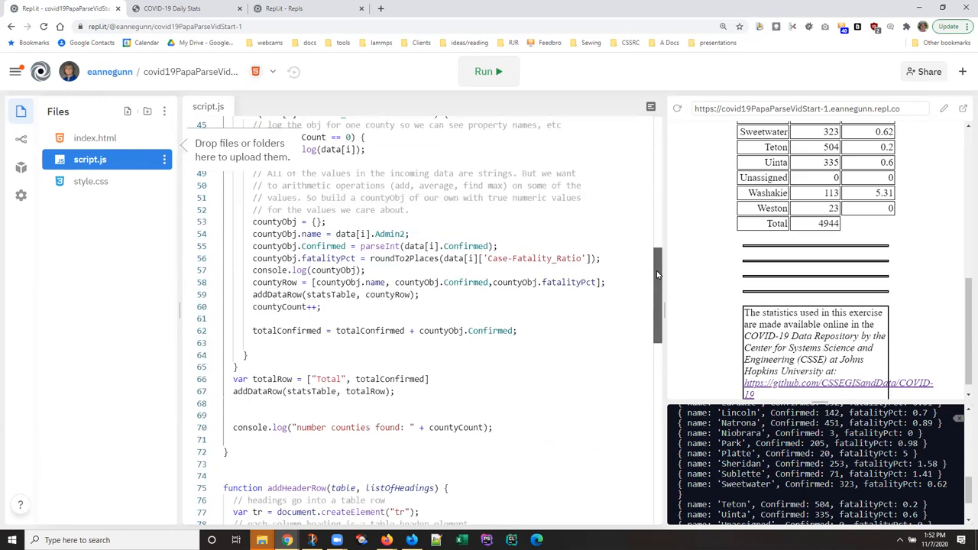
scroll("down", 3)
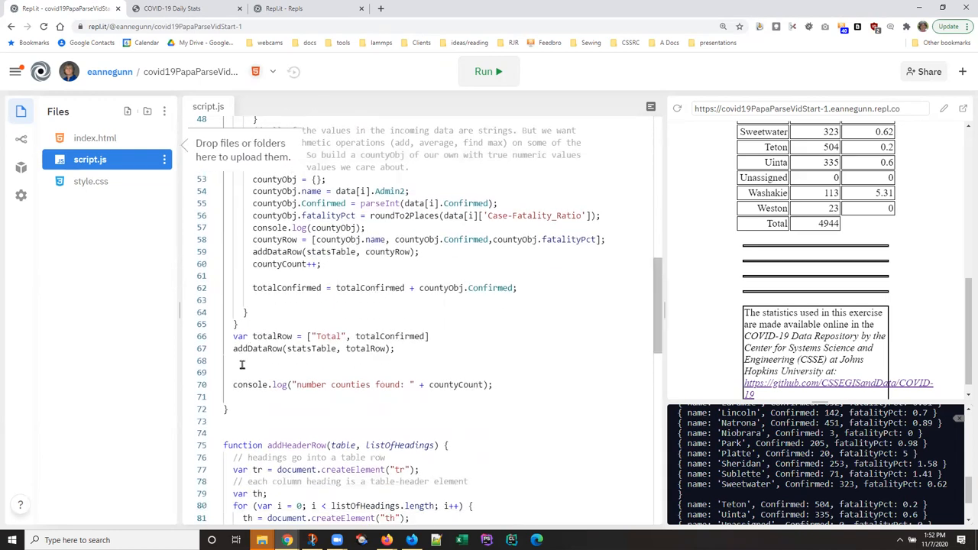
key("Enter")
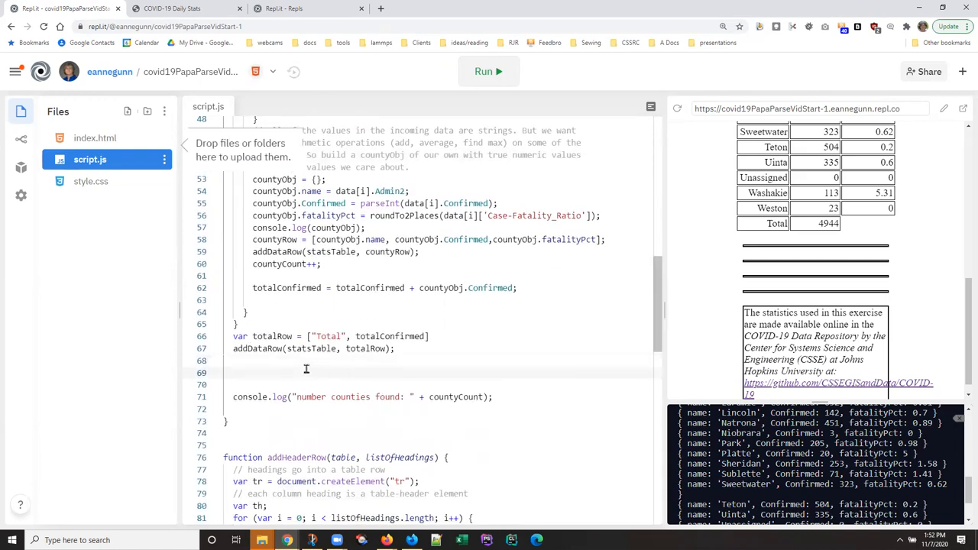
type("console.log(maxConfirmedObj")
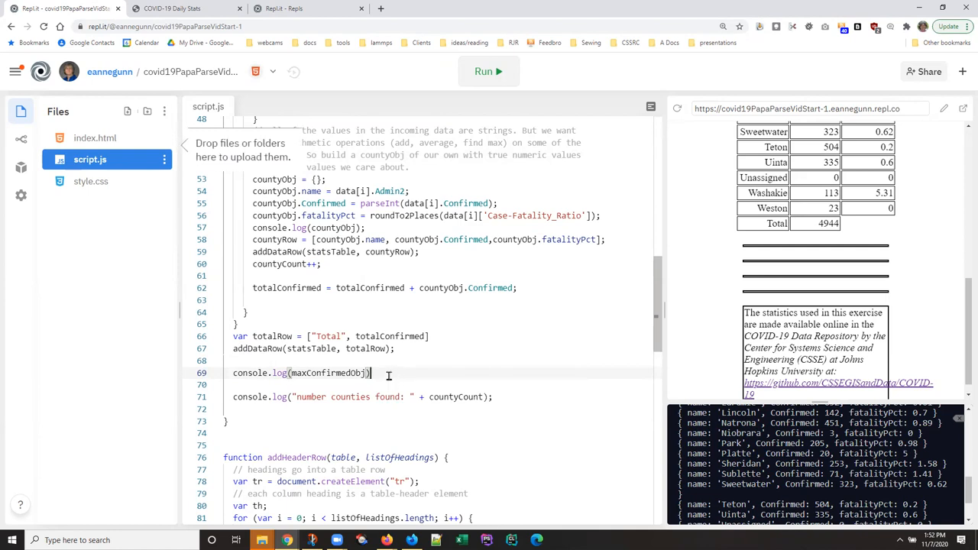
Step: Run, fix the SyntaxError at 42:26 by changing name = to name:, and rerun
left_click(489, 71)
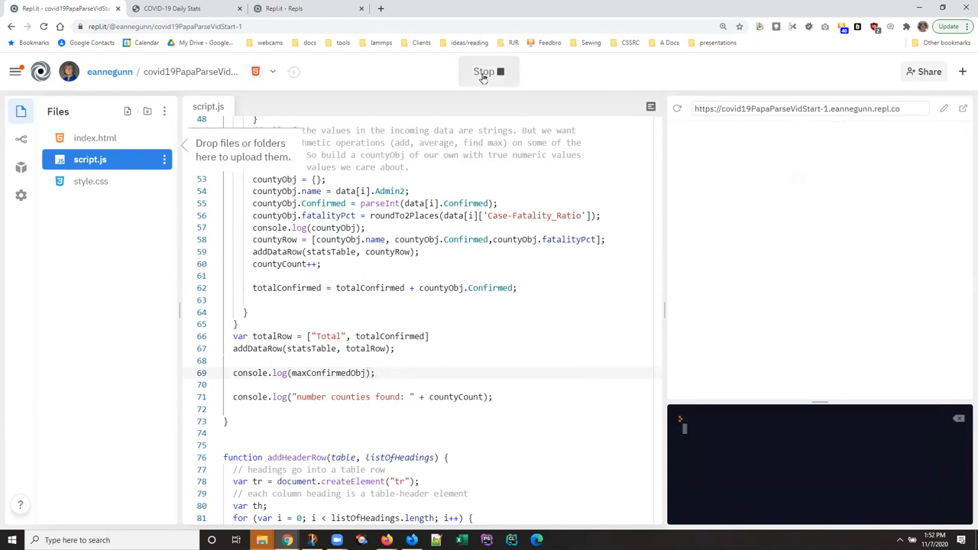
left_click(488, 71)
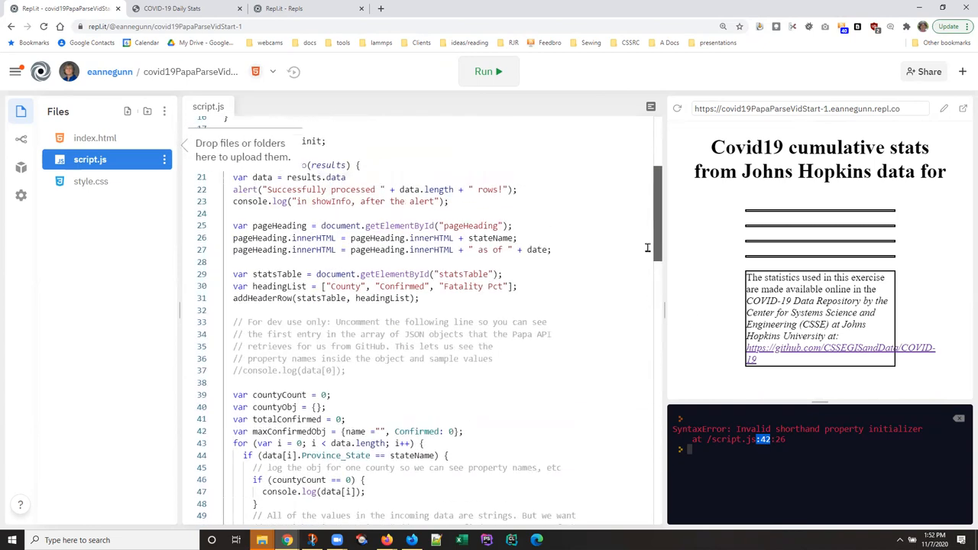
scroll("down", 3)
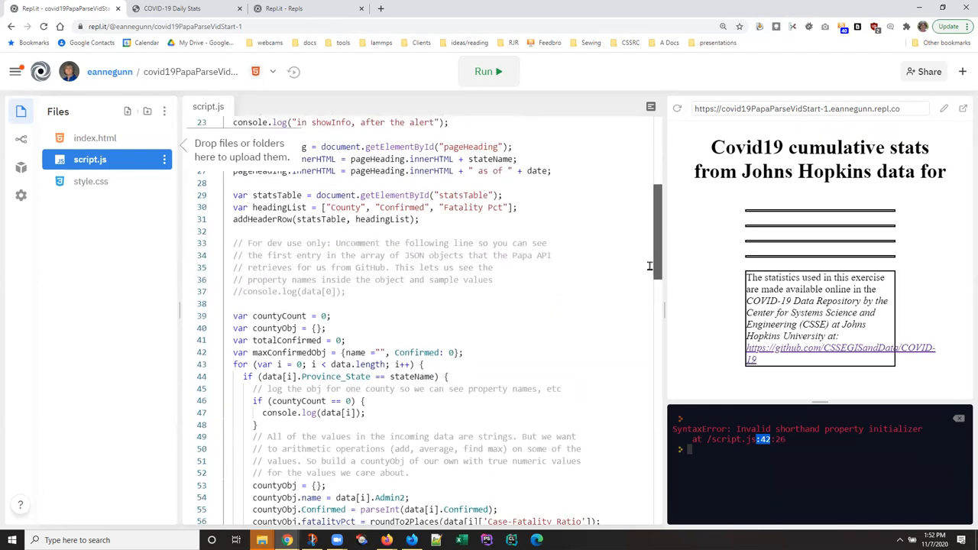
scroll("down", 3)
type(":")
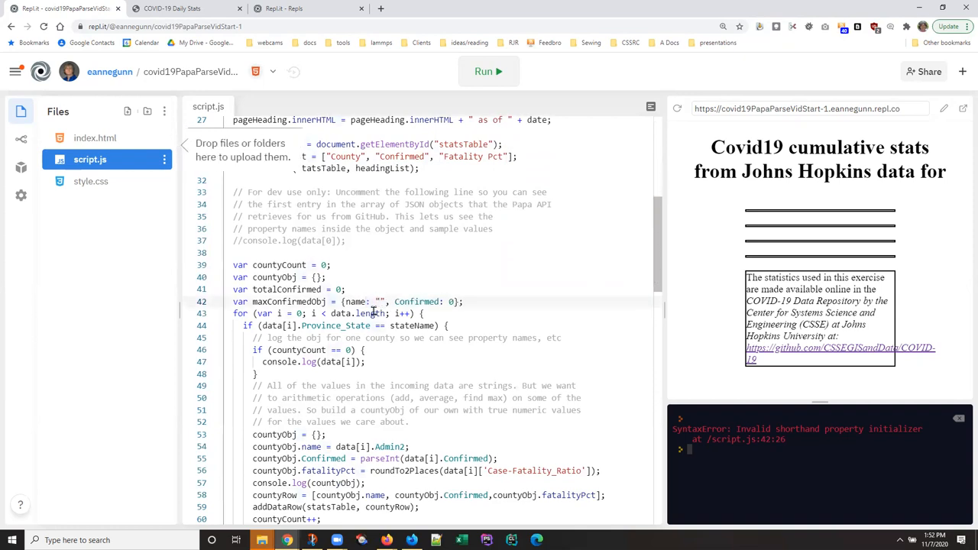
left_click(489, 71)
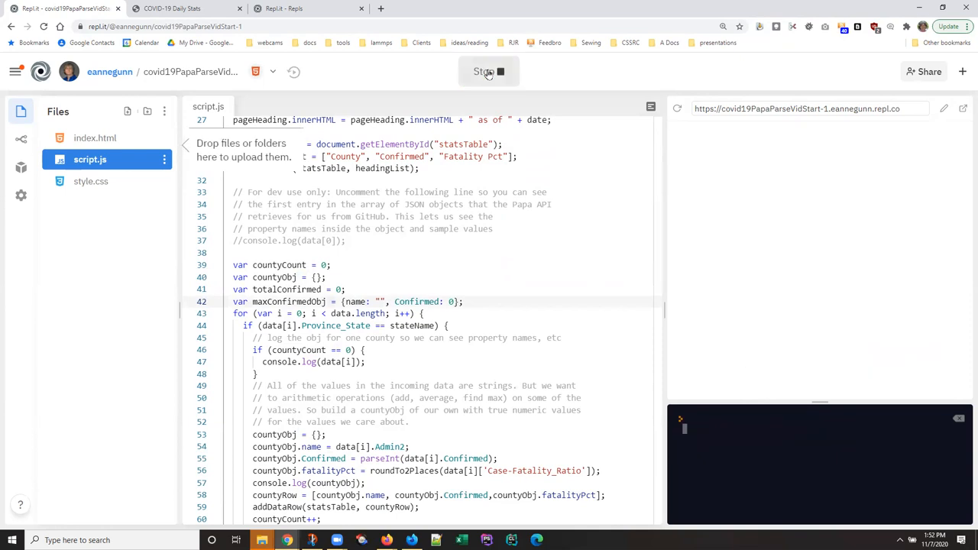
Step: Comment out console.log(countyObj), run and dismiss the alert, then glance at index.html
left_click(488, 71)
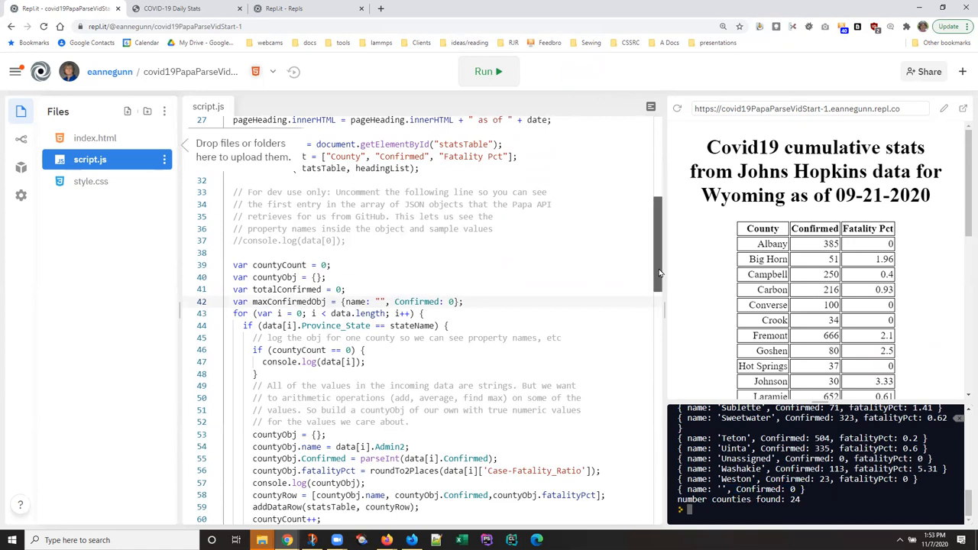
scroll("down", 3)
type("//")
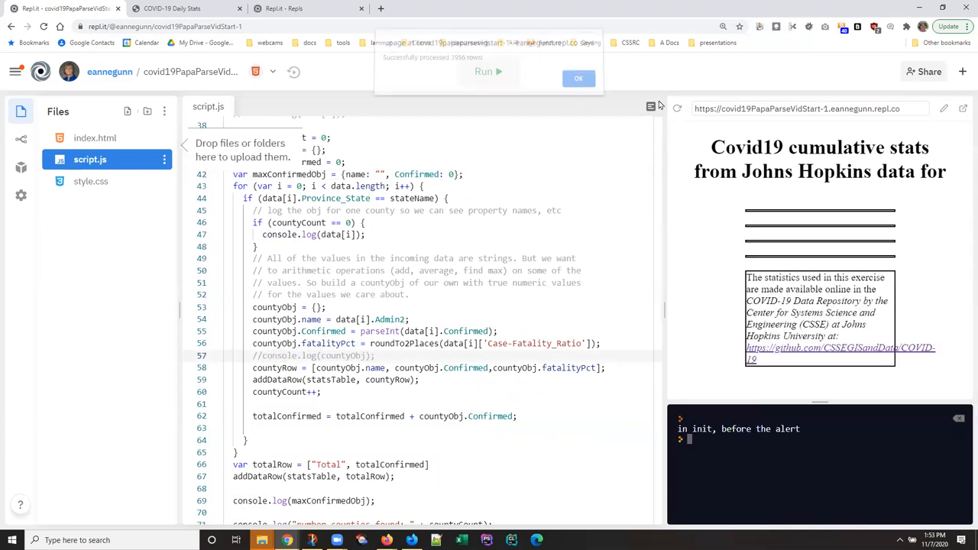
left_click(579, 78)
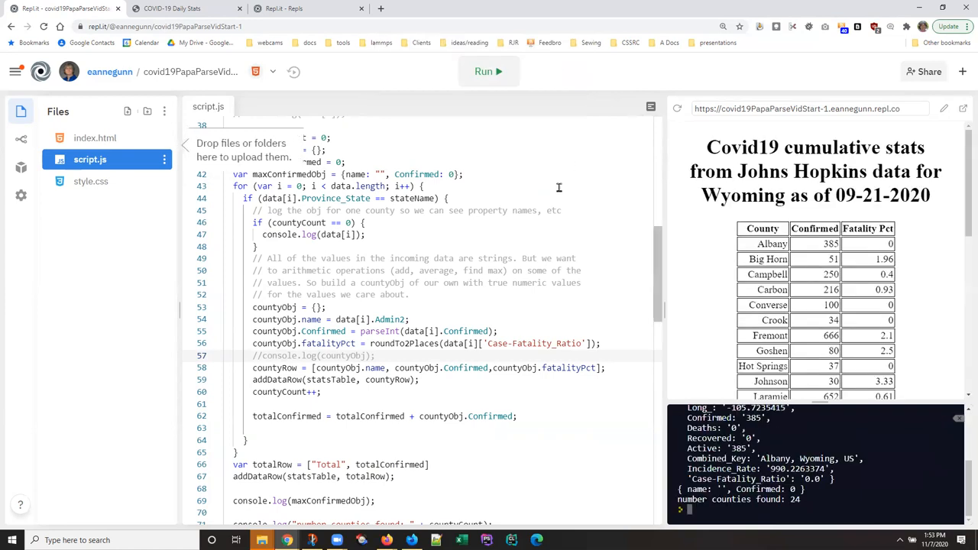
mouse_move(130, 162)
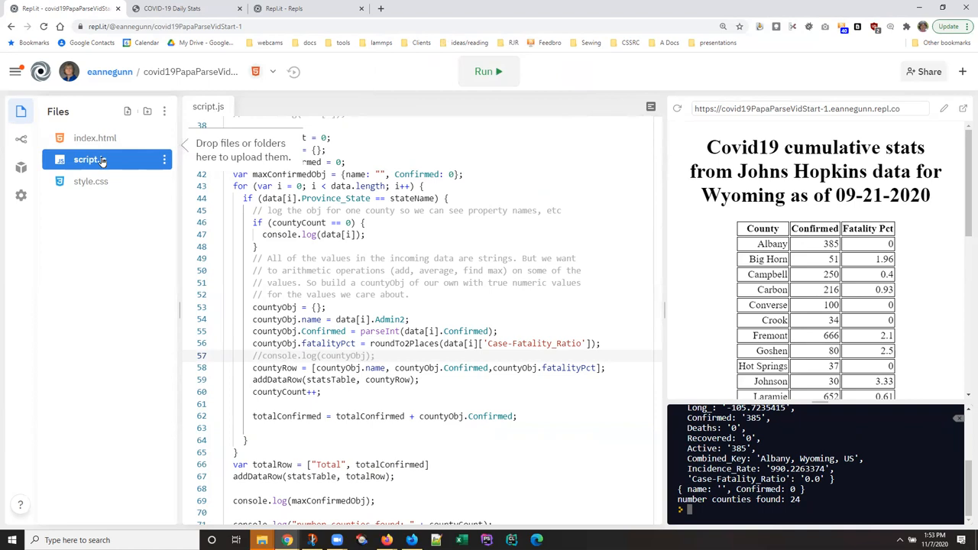
left_click(94, 137)
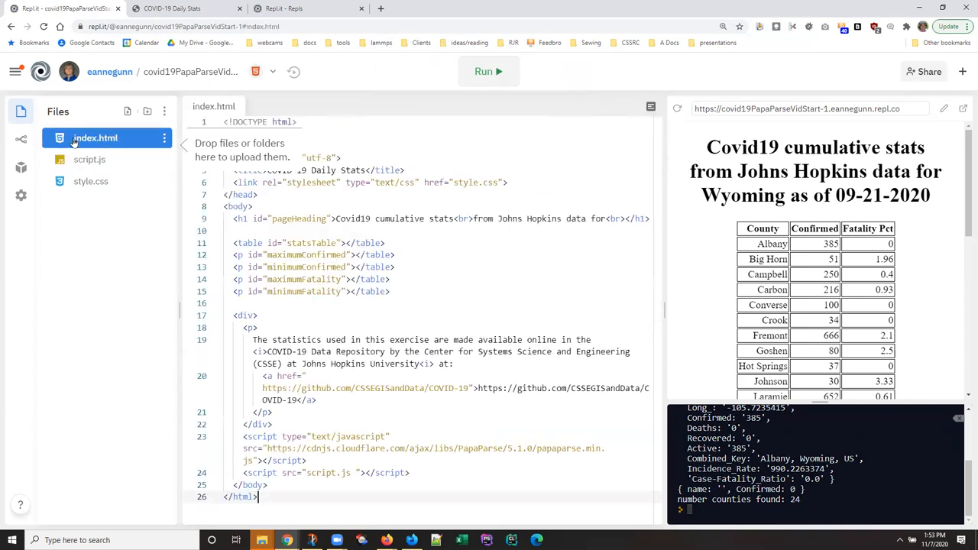
left_click(89, 159)
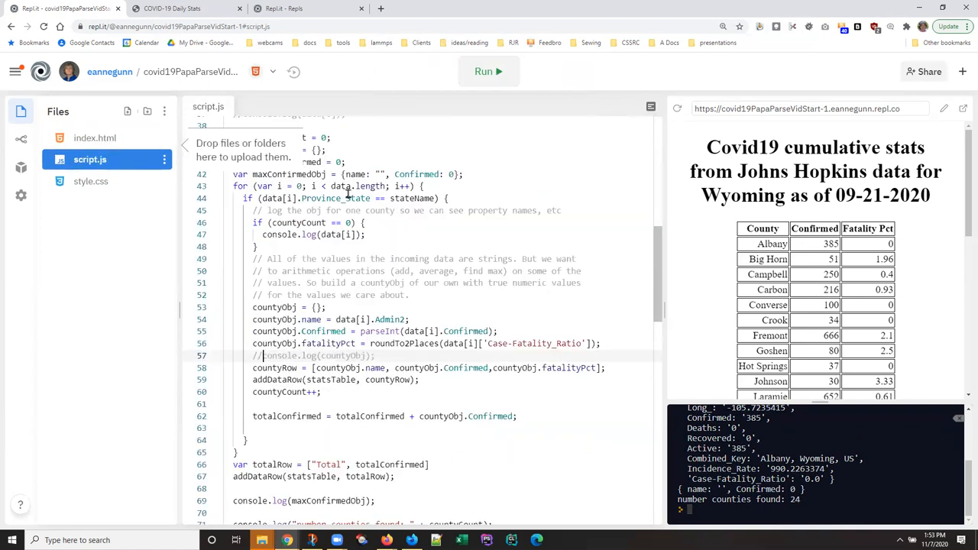
mouse_move(485, 235)
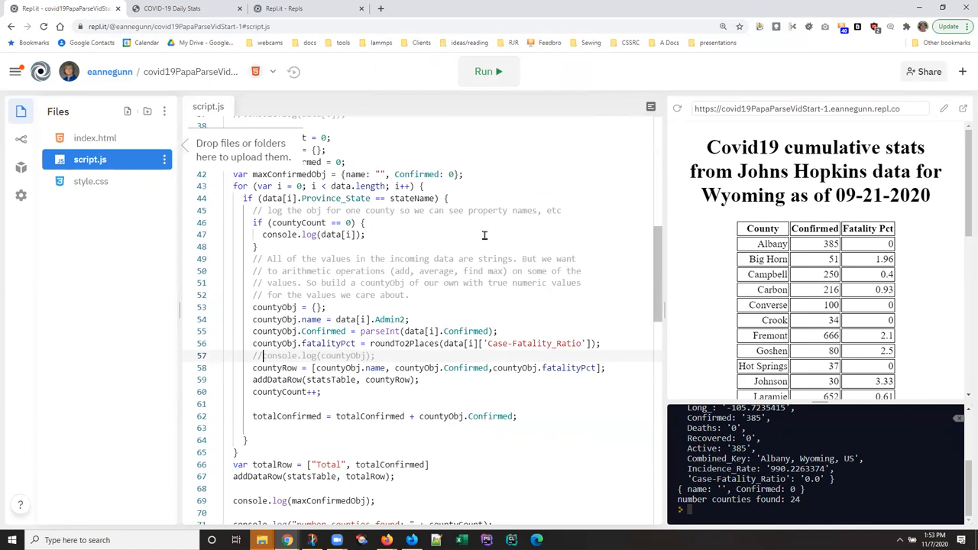
mouse_move(520, 457)
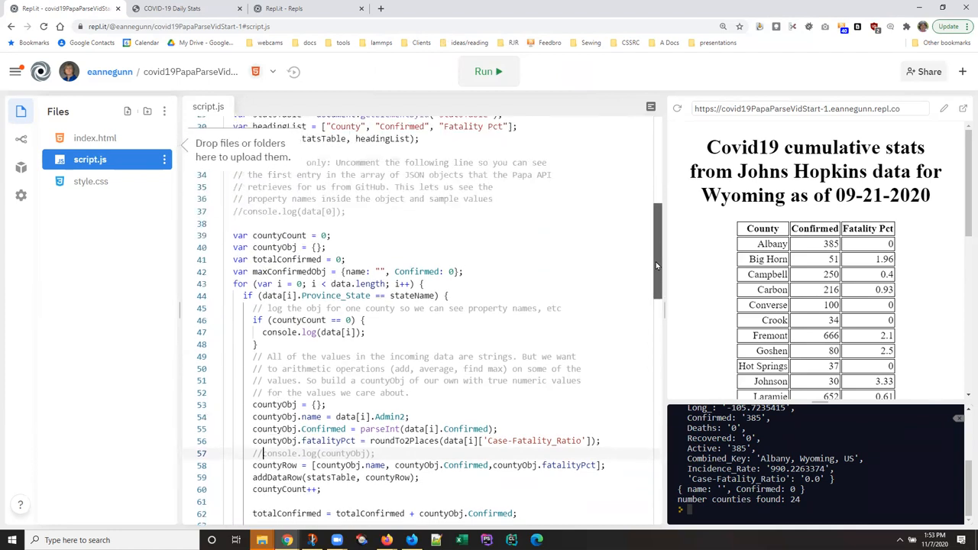
Step: Add an if condition checking countyObj.Confirmed > maxConfirmedObj.Confirmed in the county loop
scroll("down", 3)
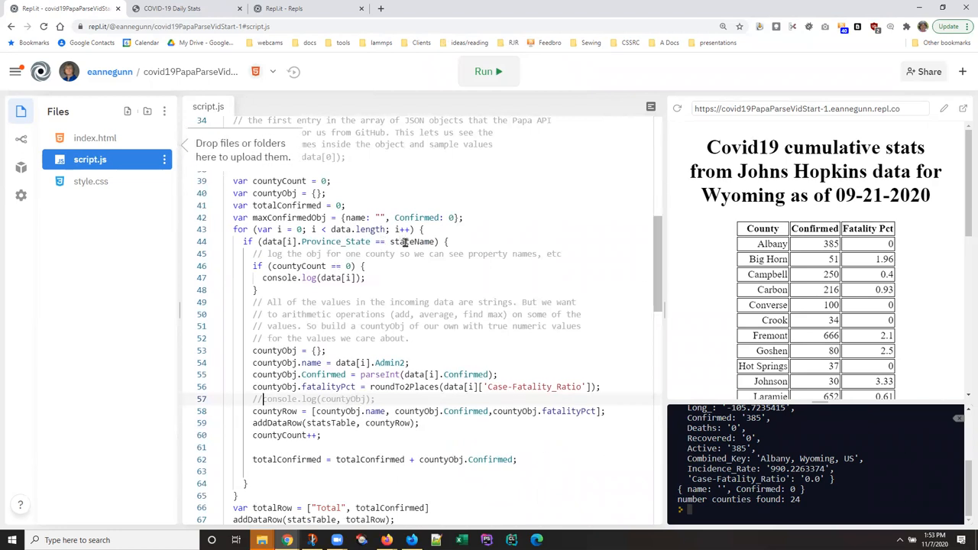
double_click(414, 242)
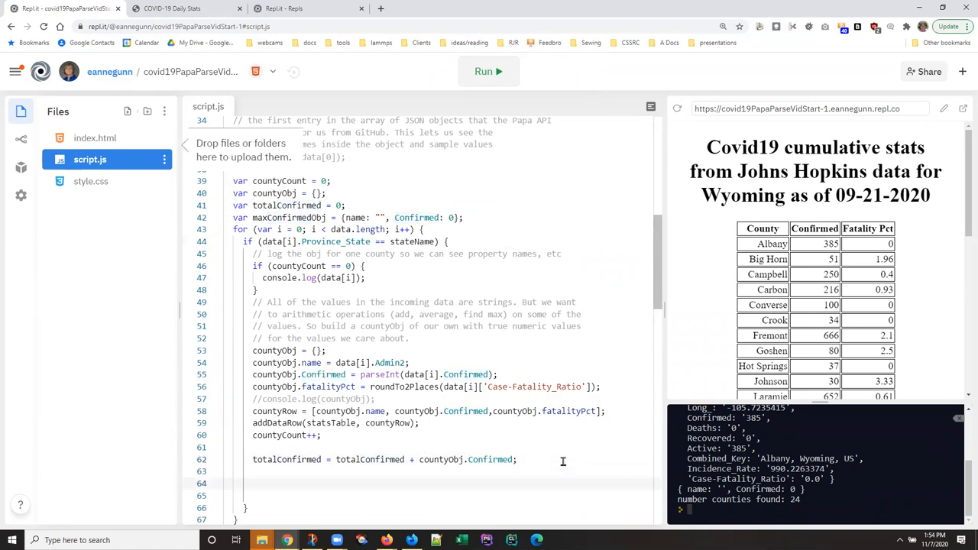
type("if (")
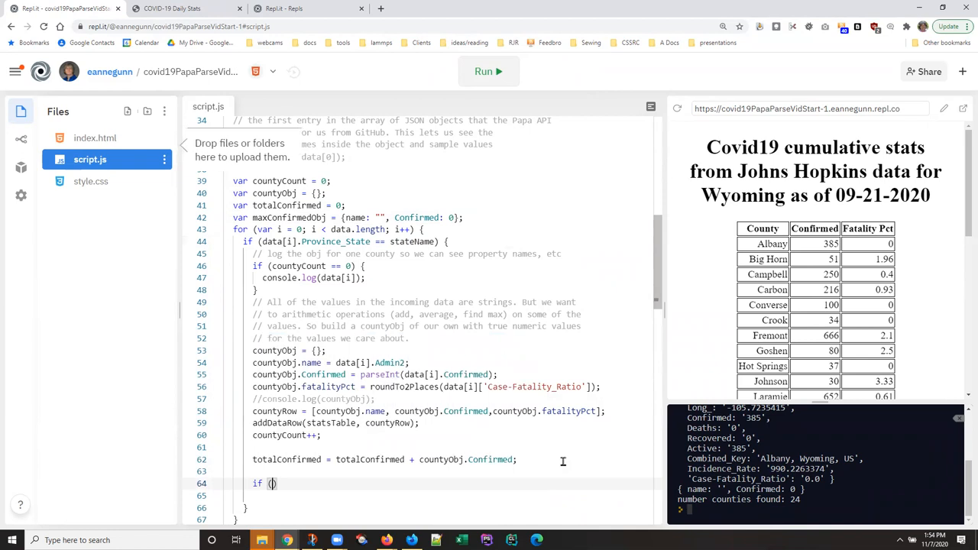
type("cont")
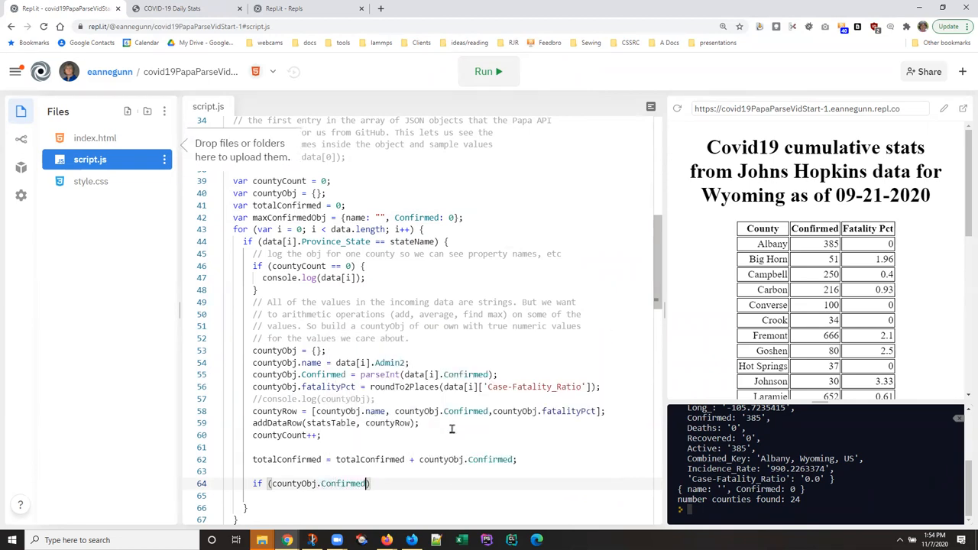
type(">")
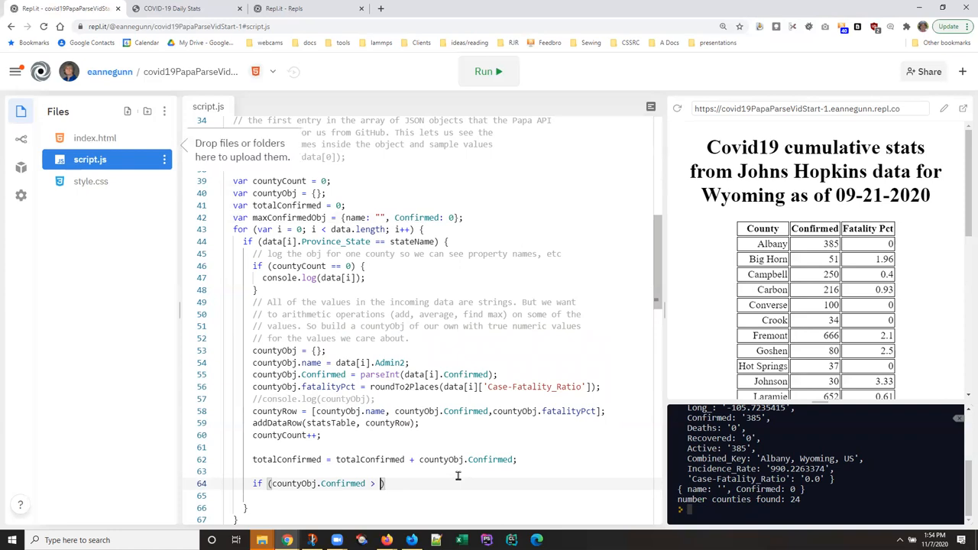
type("max")
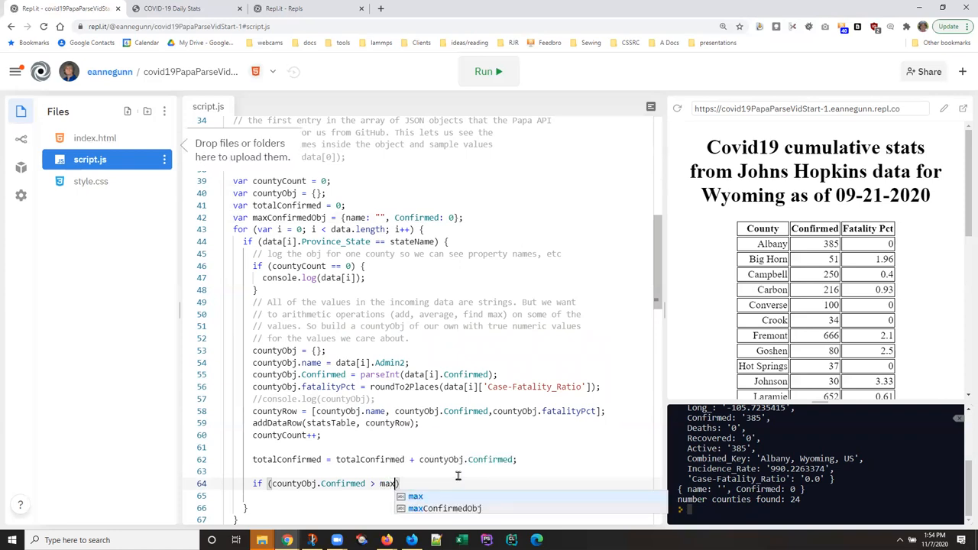
type("maxConfirmedObj.")
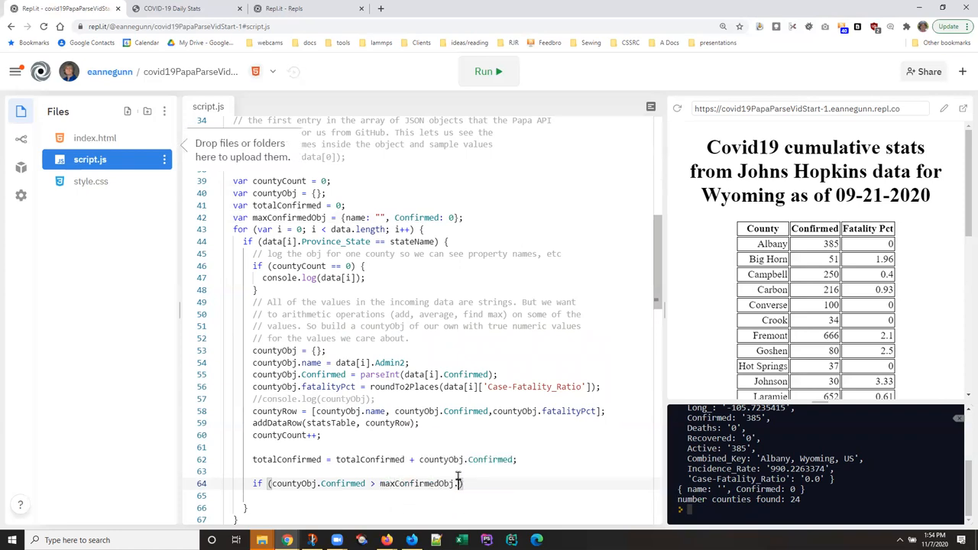
type("Confirmed")
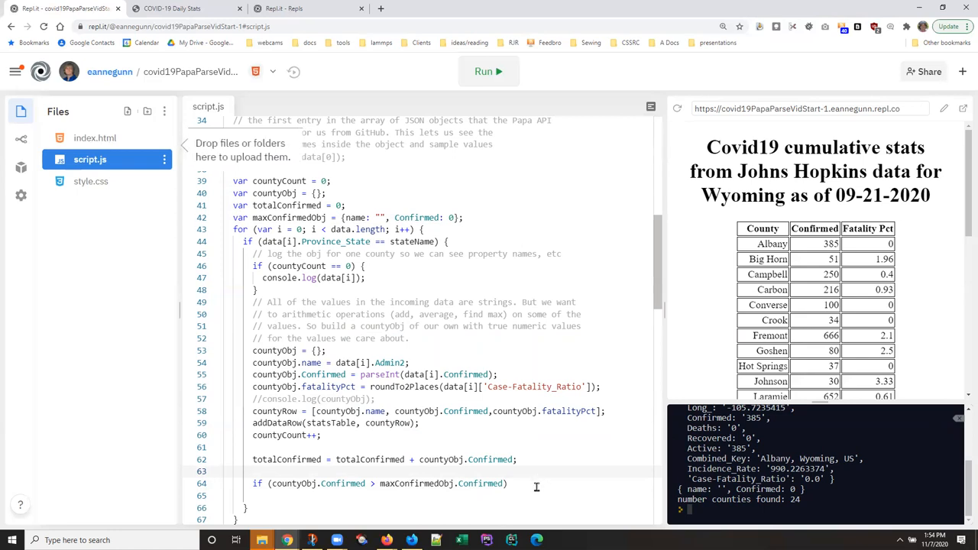
double_click(340, 484)
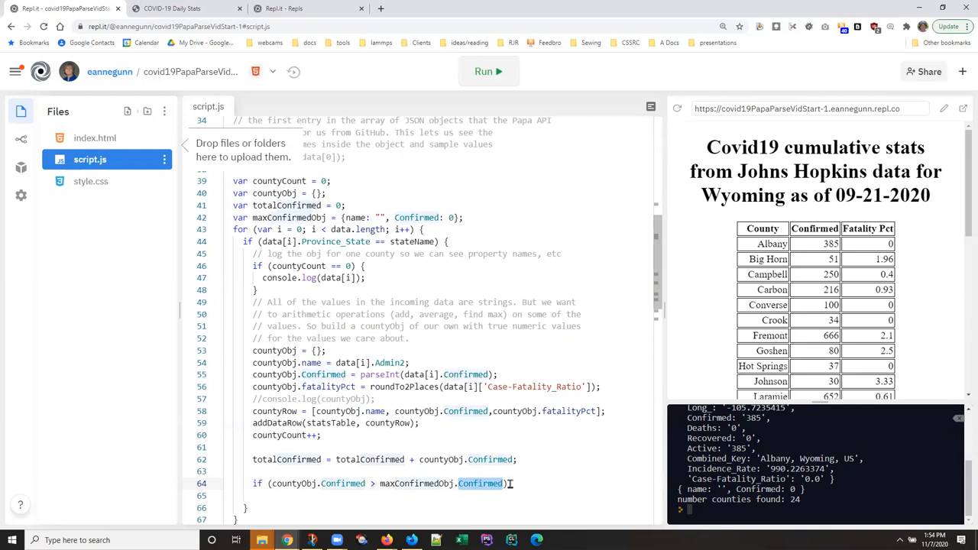
left_click(516, 484)
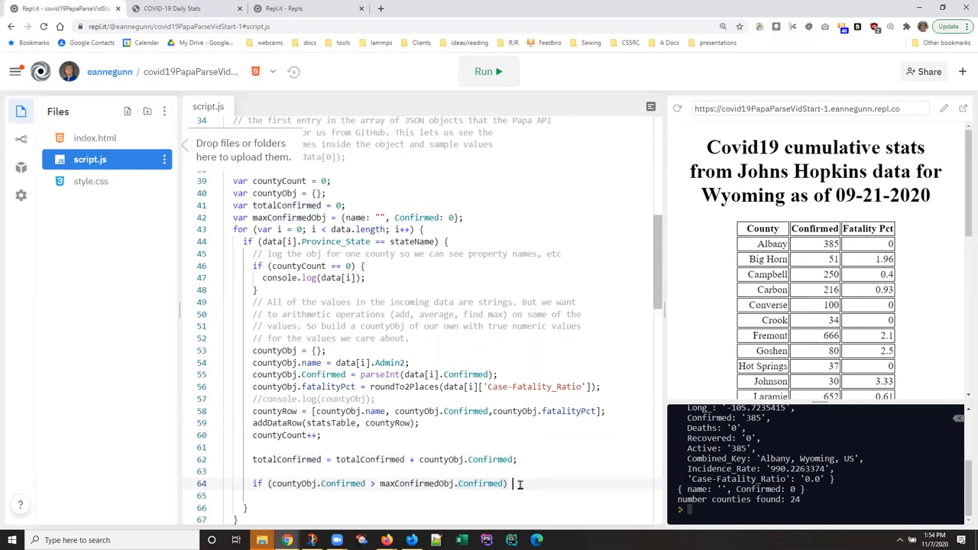
Step: Inside the if block, store the county's Confirmed count and name in maxConfirmedObj
type("{")
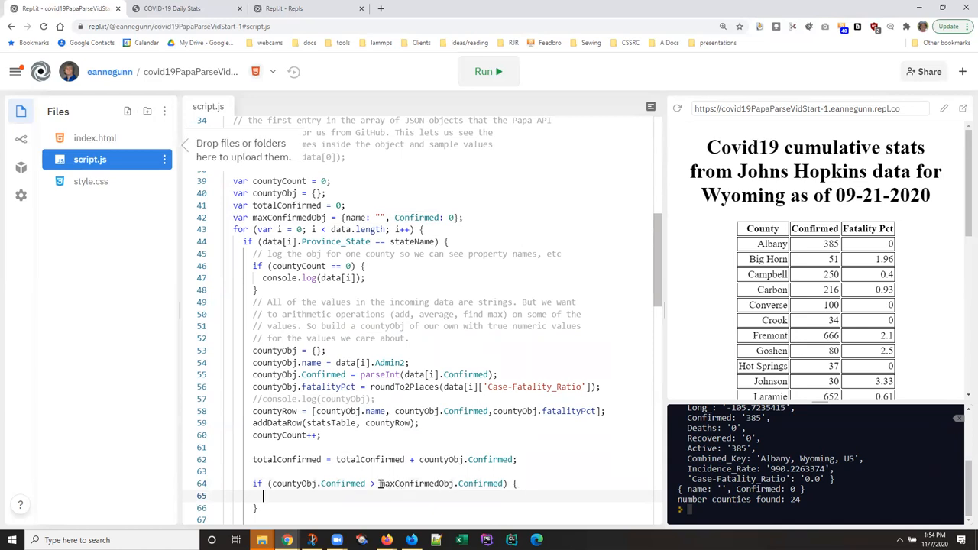
double_click(442, 484)
type("maxConfirmedObj.Confirmed")
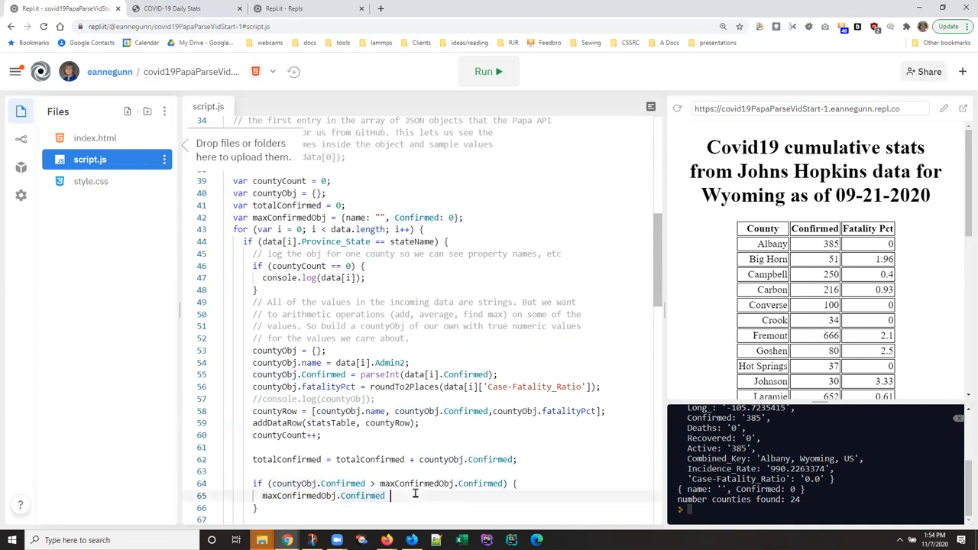
type("= countyObj.Confirmed")
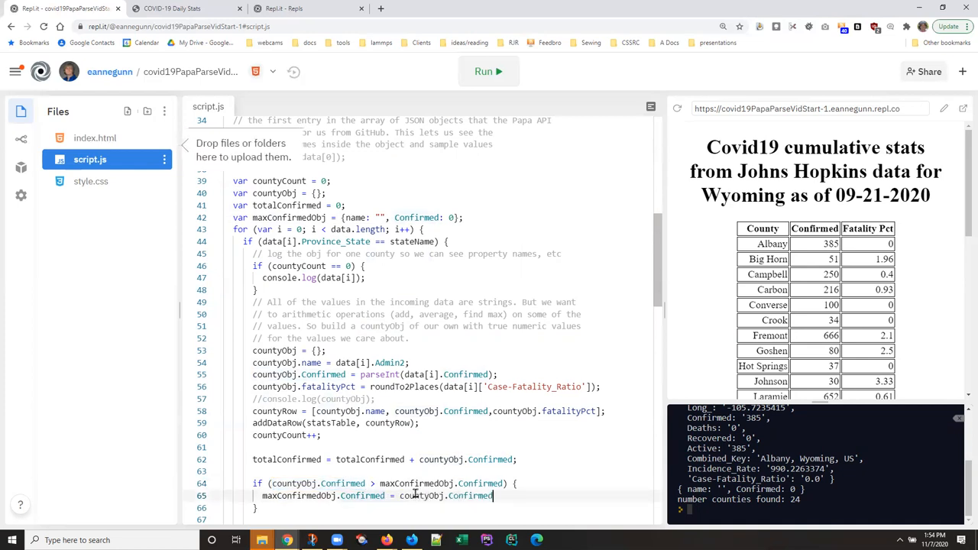
type("maxConfirmedObj.name =")
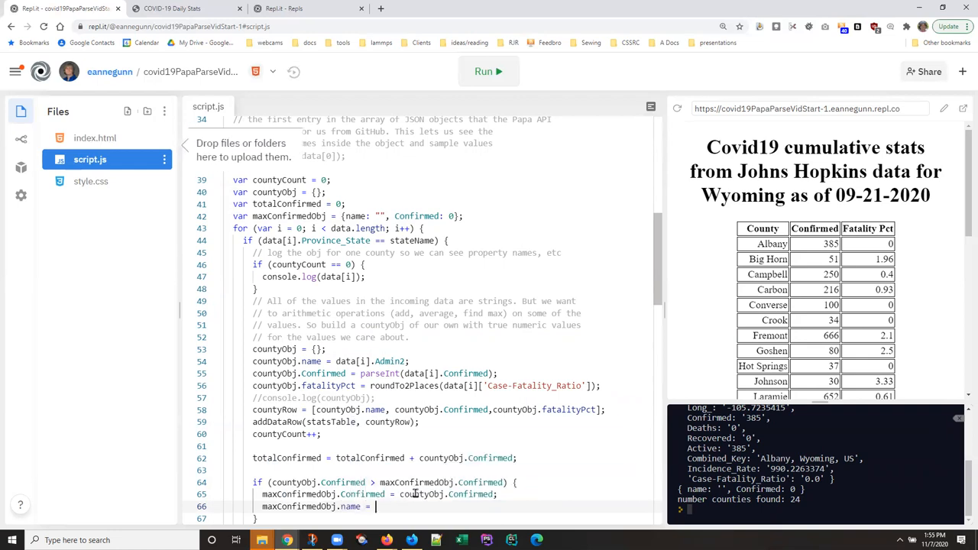
type("county")
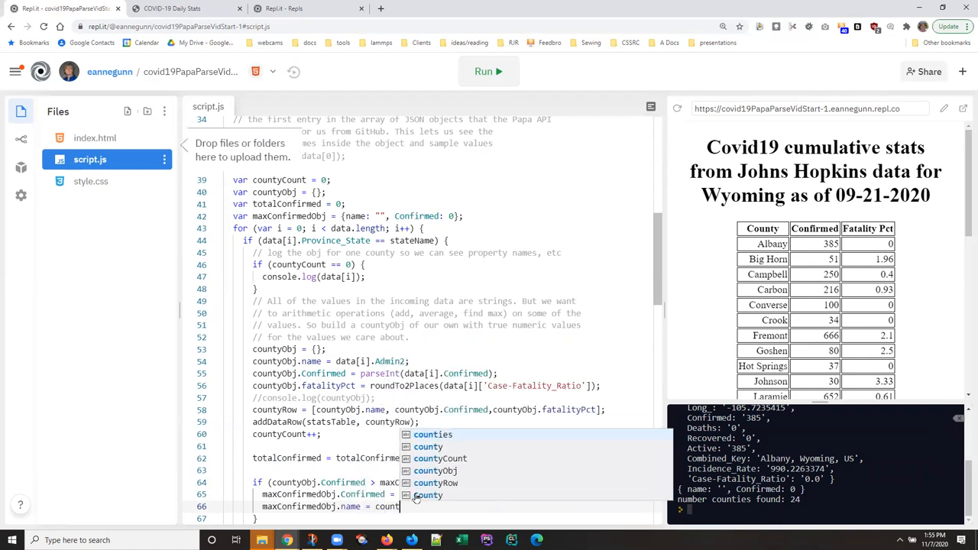
type(".name;")
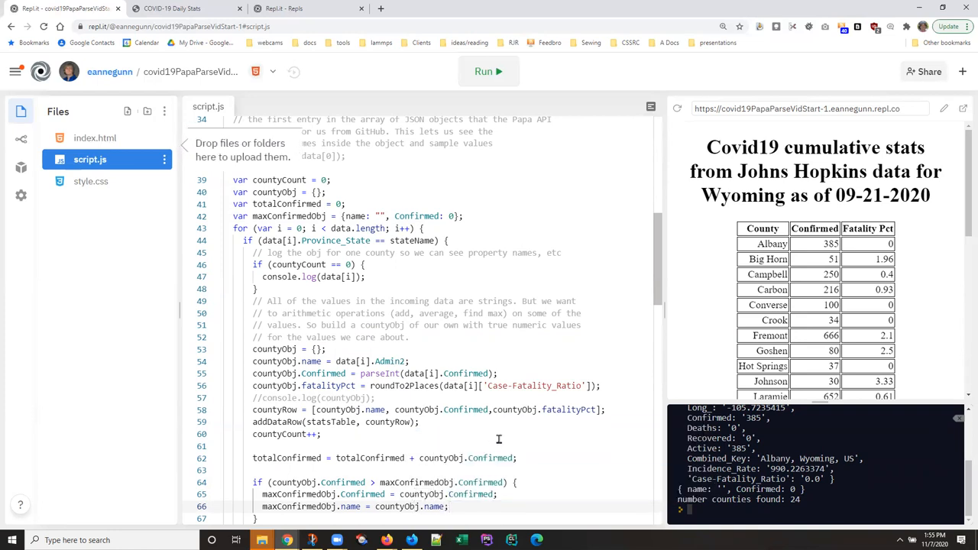
Step: Run the script and dismiss the alert; it logs Fremont with 666
scroll("down", 3)
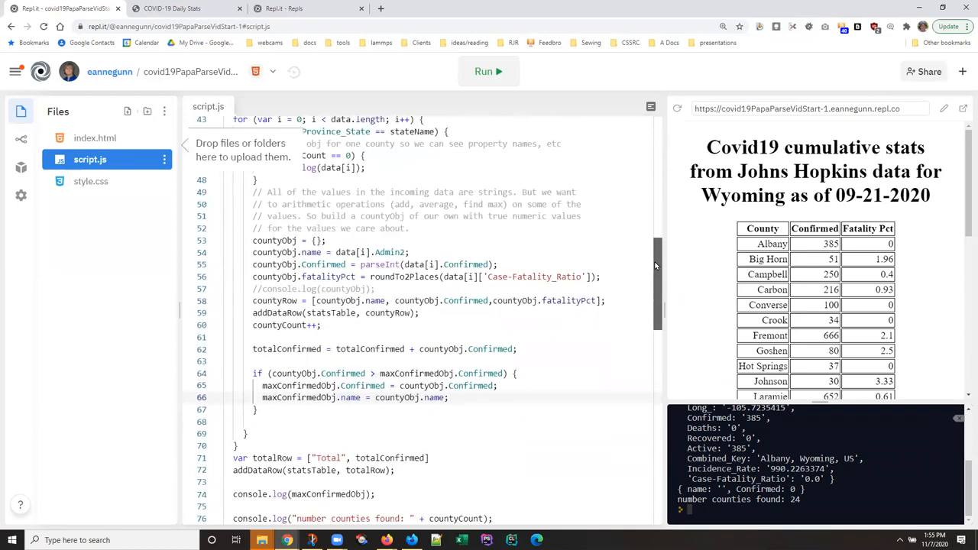
left_click(488, 71)
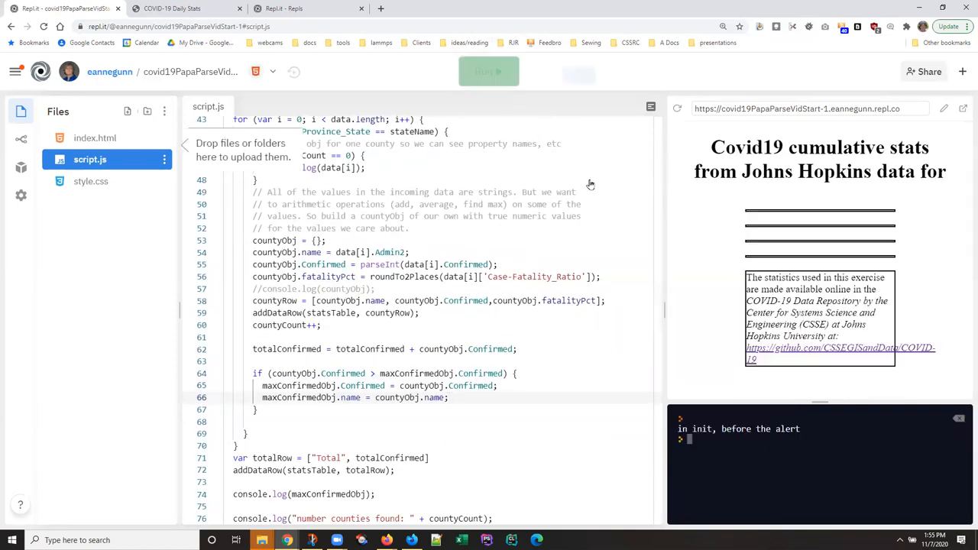
left_click(488, 71)
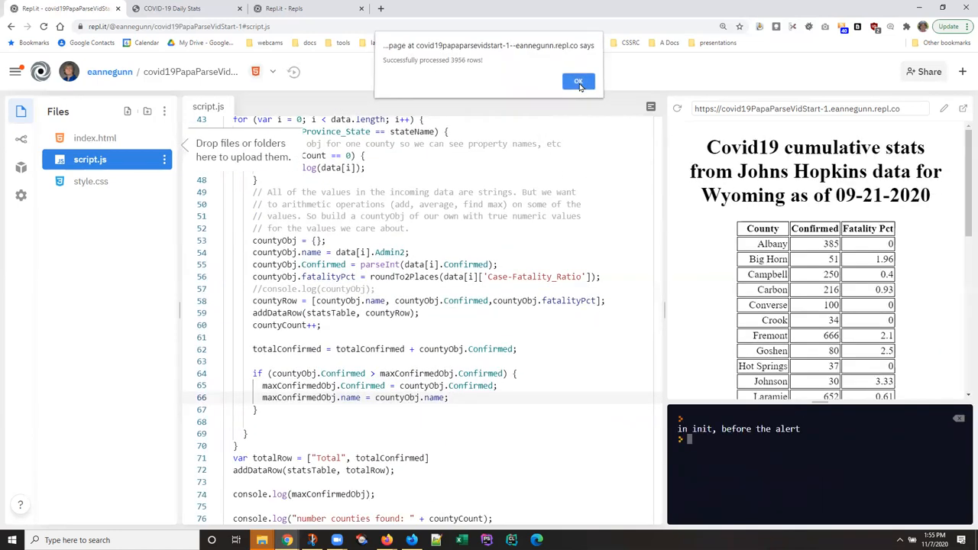
left_click(578, 81)
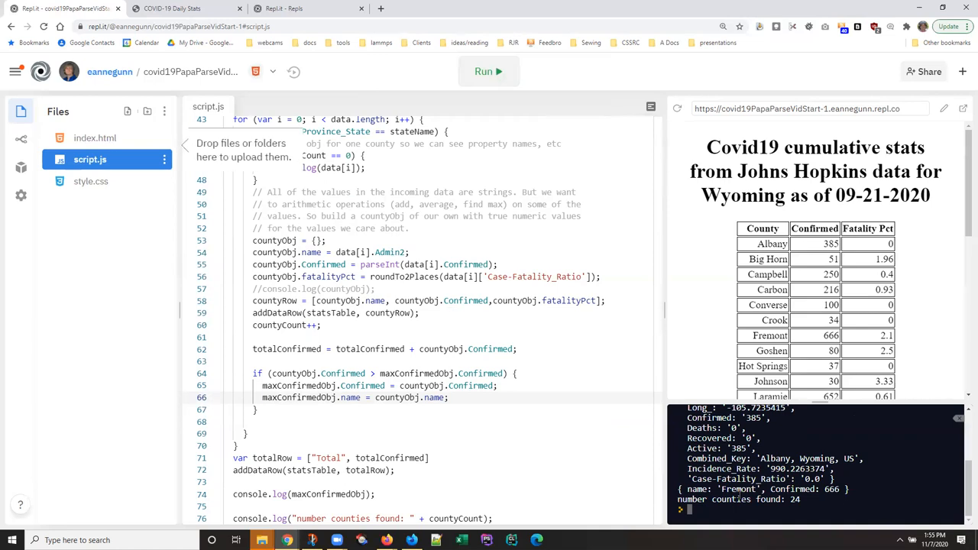
double_click(694, 490)
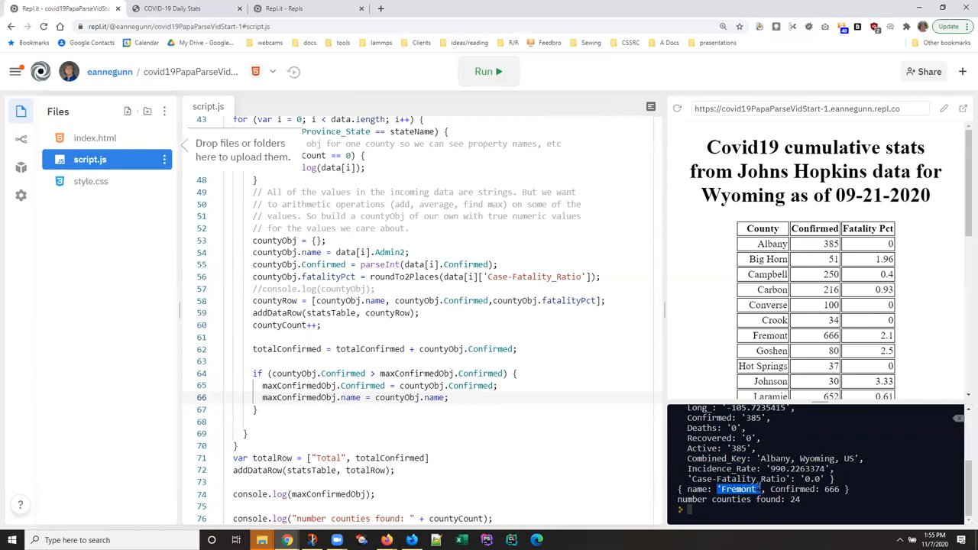
mouse_move(658, 306)
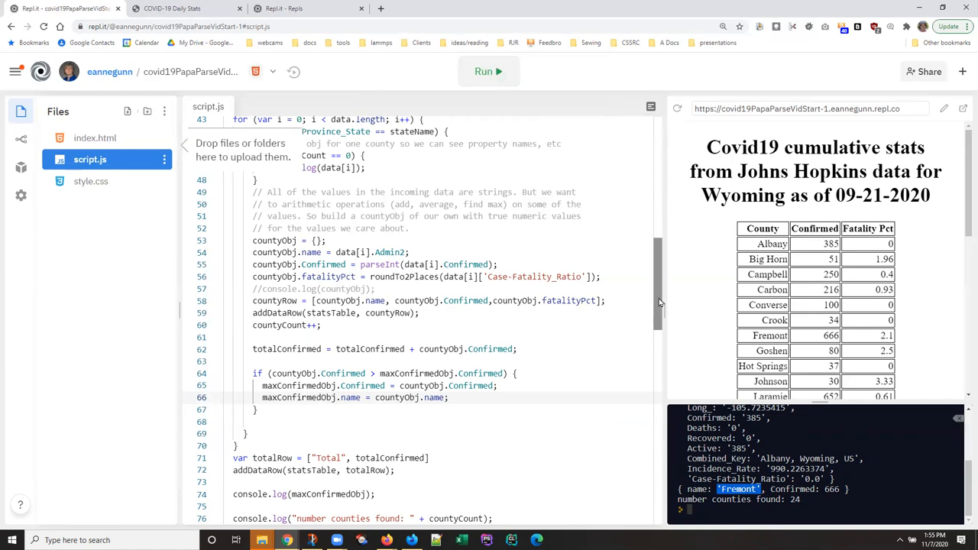
mouse_move(333, 373)
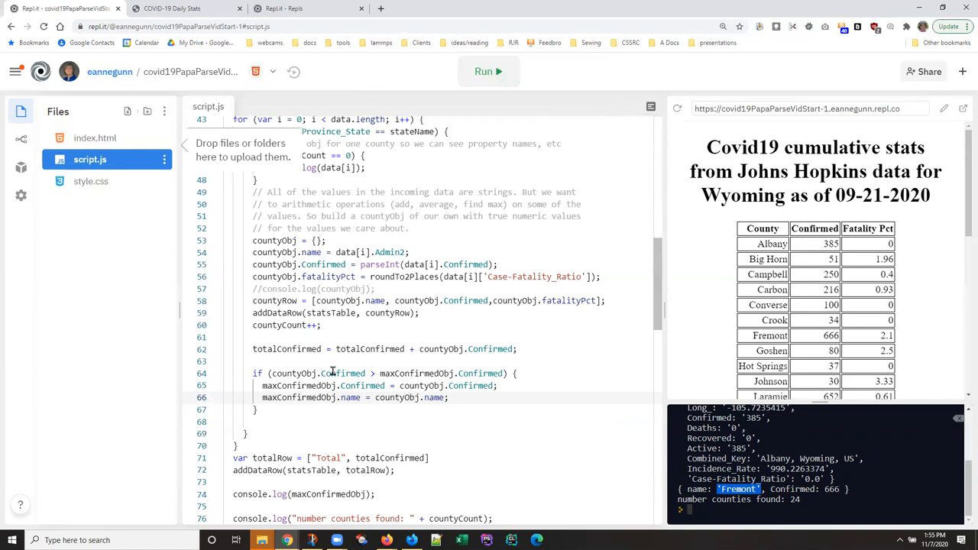
double_click(343, 374)
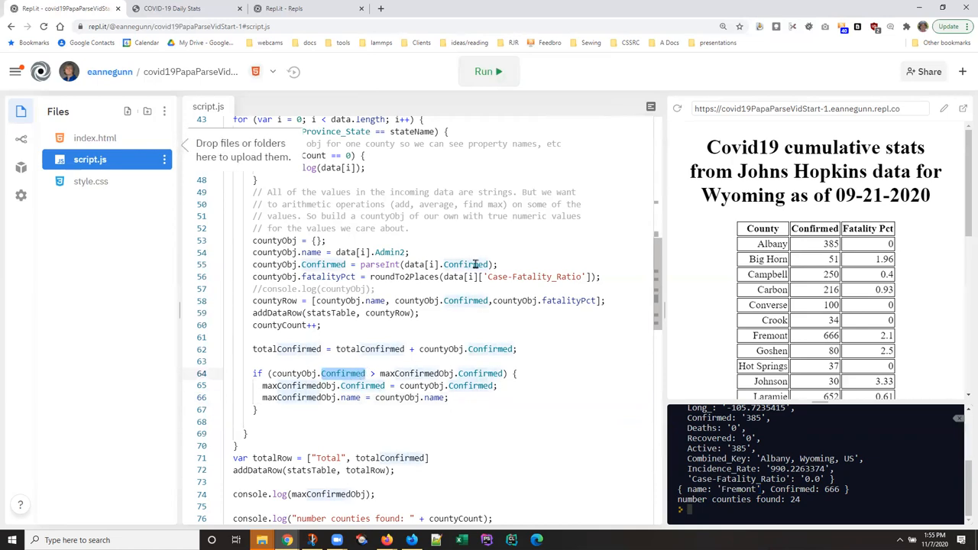
double_click(381, 265)
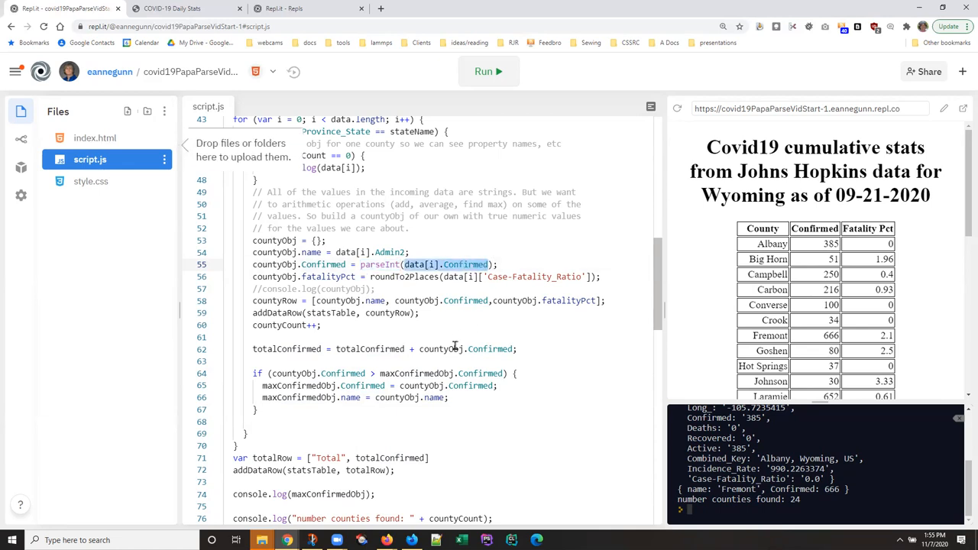
mouse_move(497, 373)
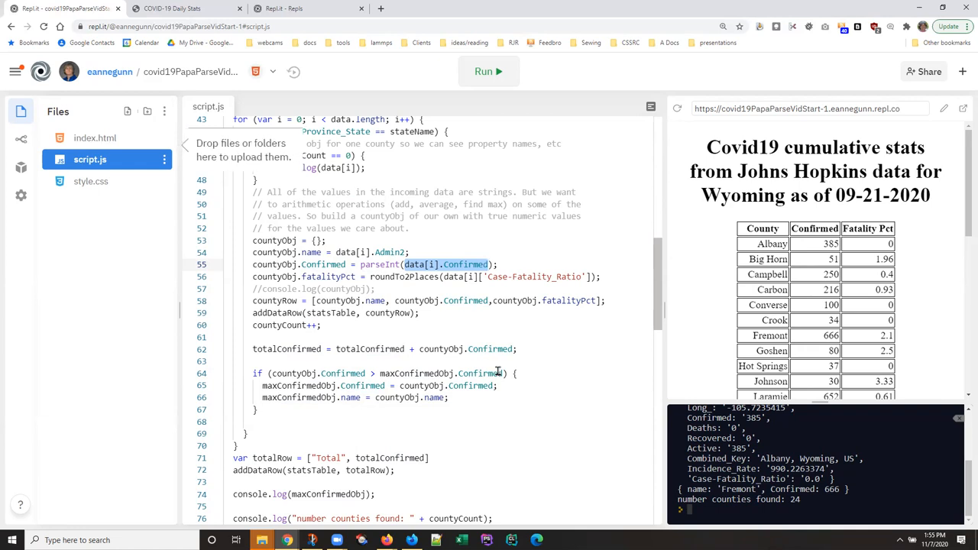
mouse_move(662, 287)
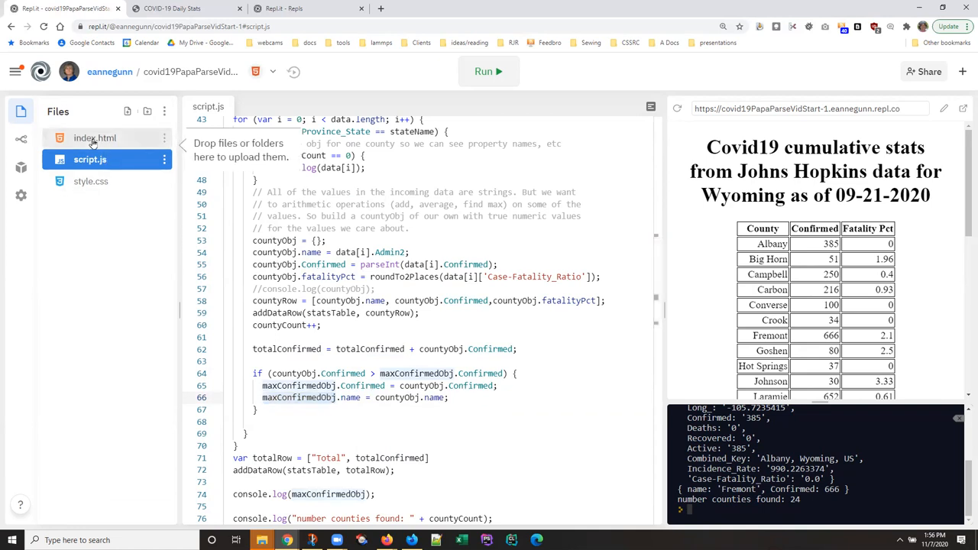
Step: Check the maximumConfirmed paragraph id on line 12 of index.html, then return to script.js
left_click(94, 137)
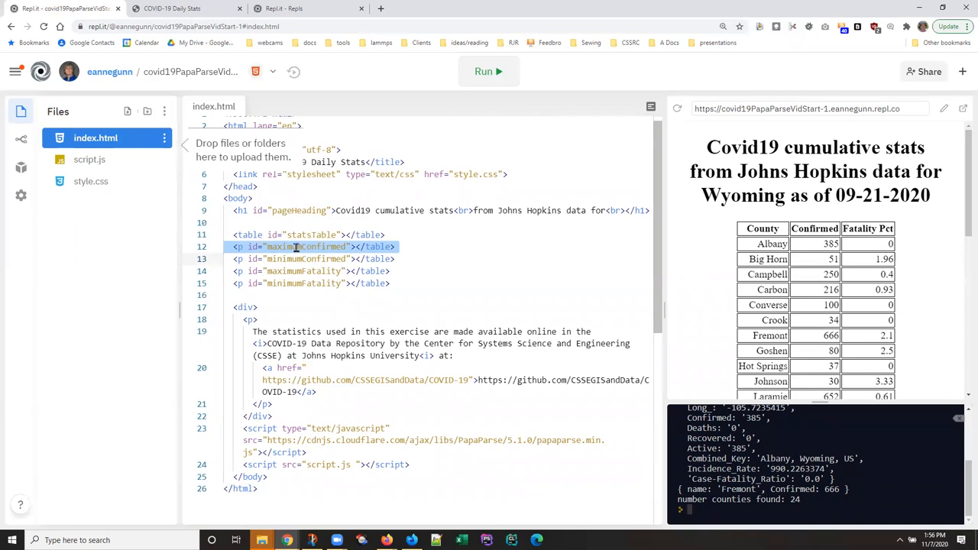
left_click(295, 246)
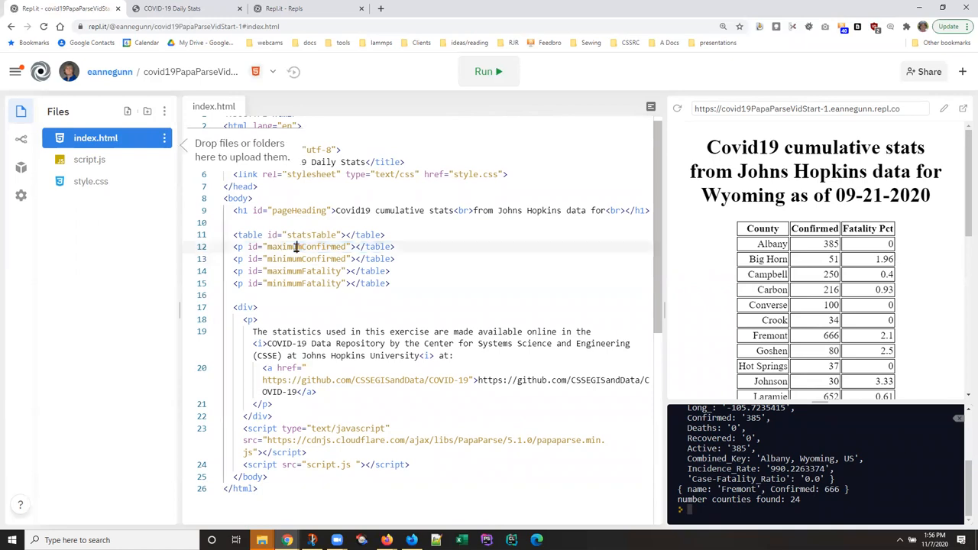
double_click(302, 246)
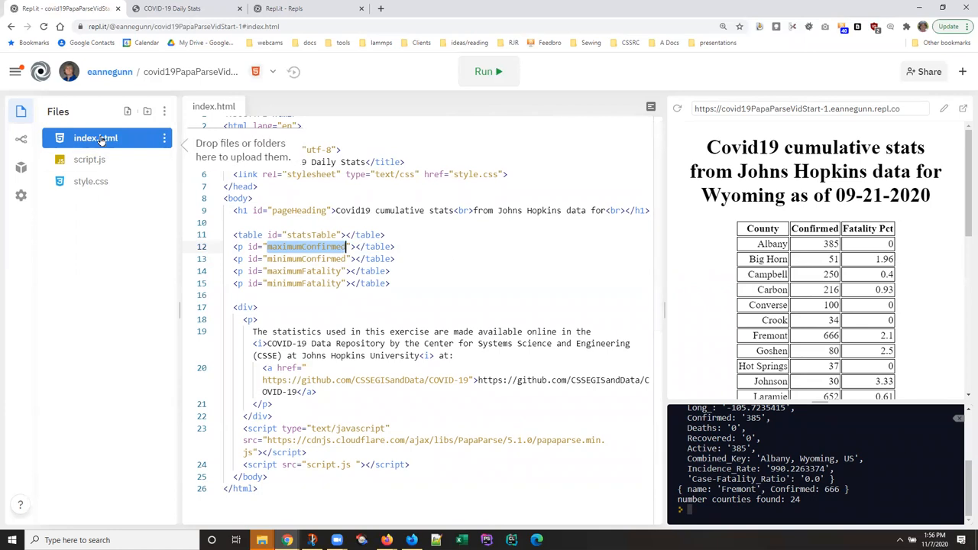
left_click(89, 159)
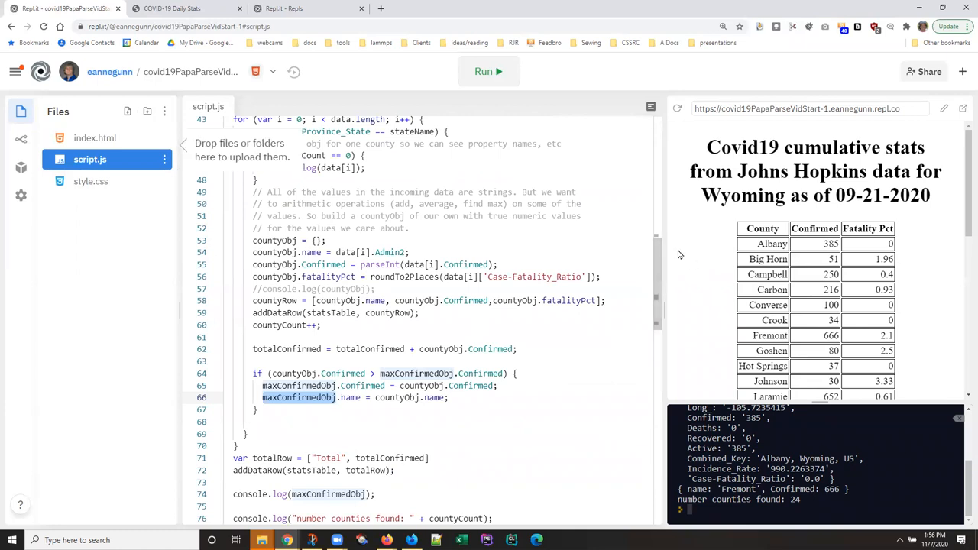
Step: Add var maxConfirmedLine = document.getElementById("maximumConfirmed"); after the object logging
scroll("down", 3)
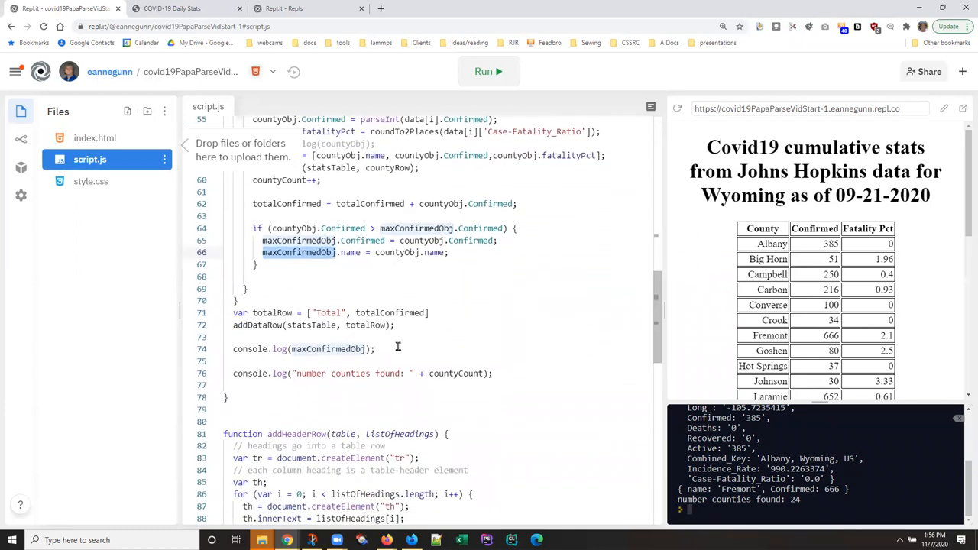
left_click(398, 348)
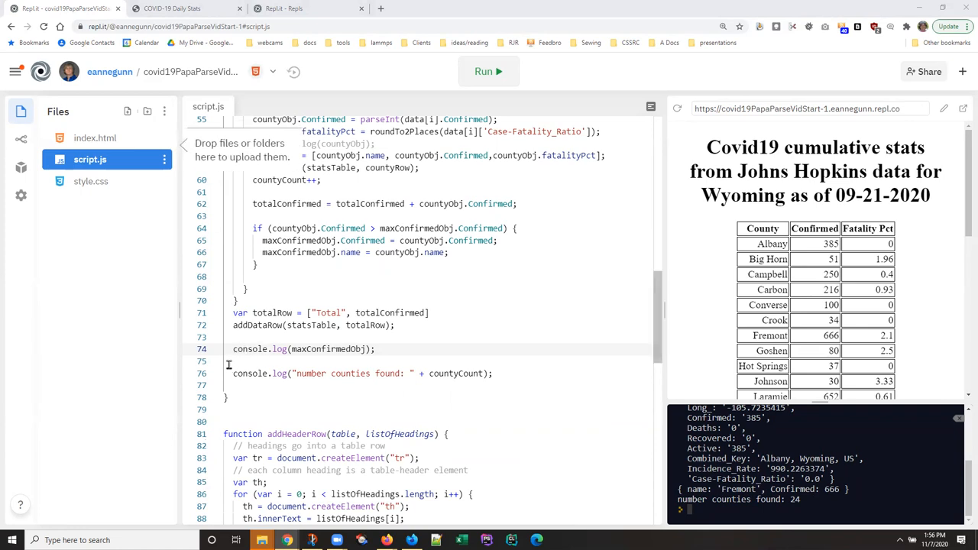
type("var maxConfirmedLine = document.getElementById(\"maximumConfirmed\");")
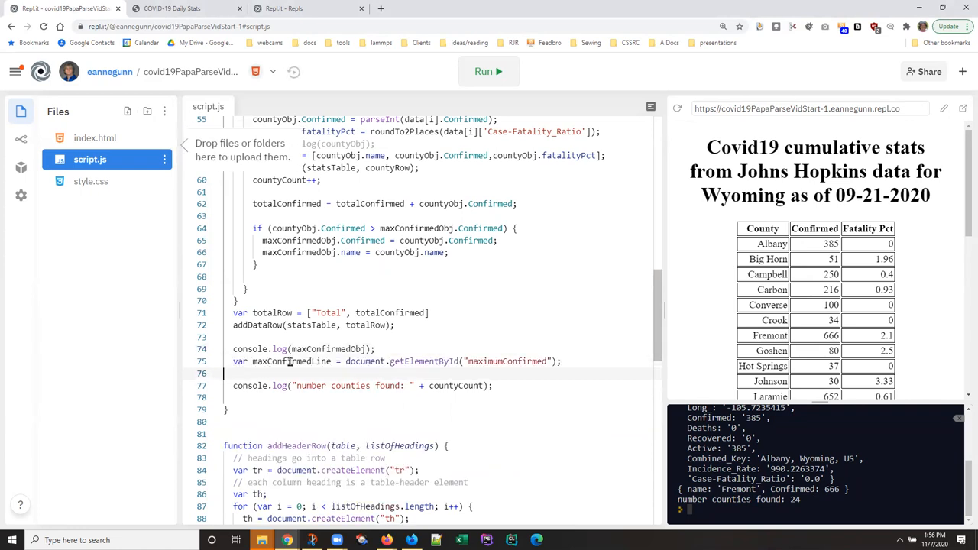
double_click(291, 361)
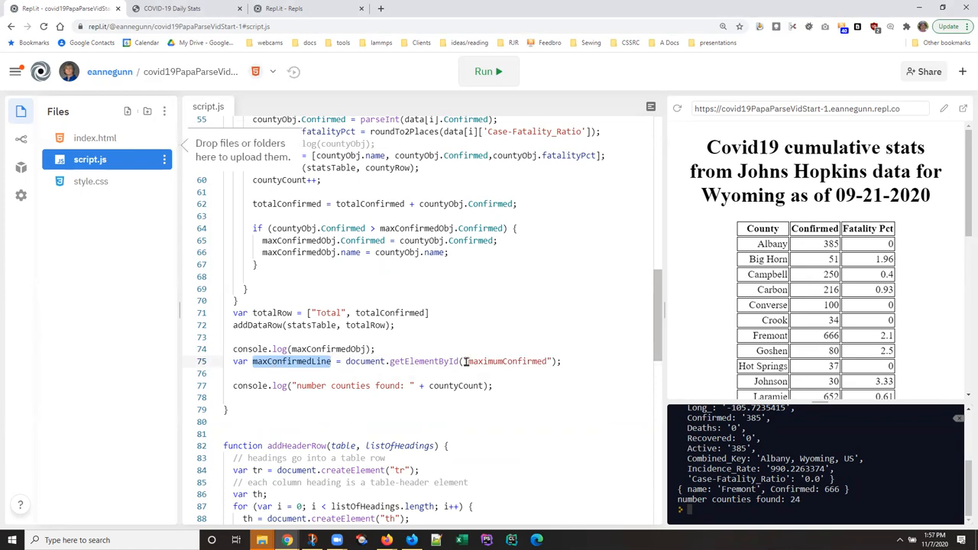
double_click(509, 361)
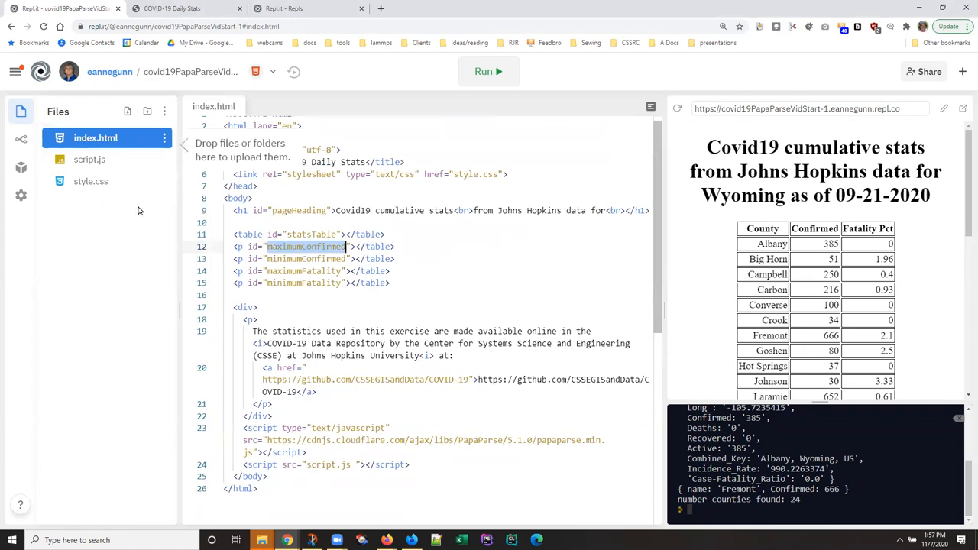
left_click(89, 159)
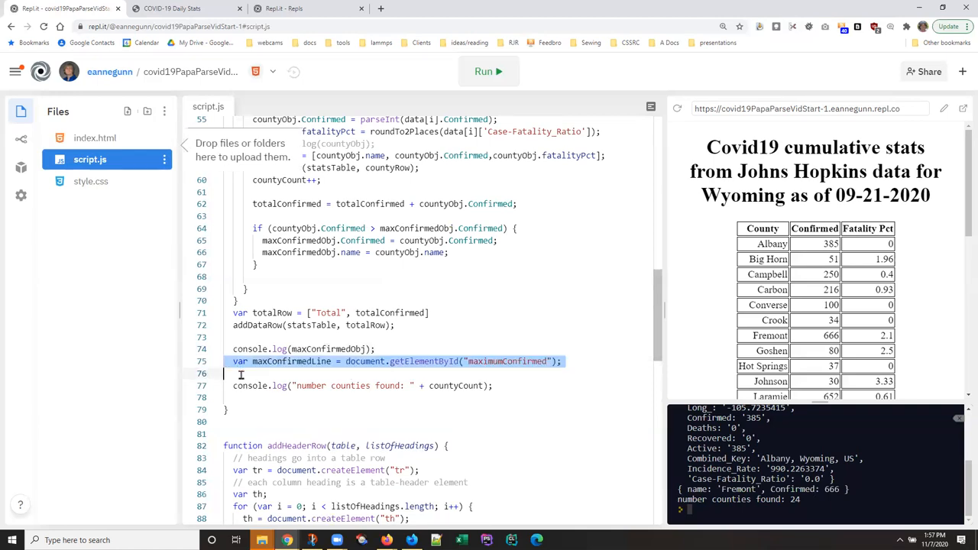
Step: Set maxConfirmedLine.innerHTML to the name plus " County has the most confirmed cases: " plus count
type("maxConfirmedLine.innerHTML")
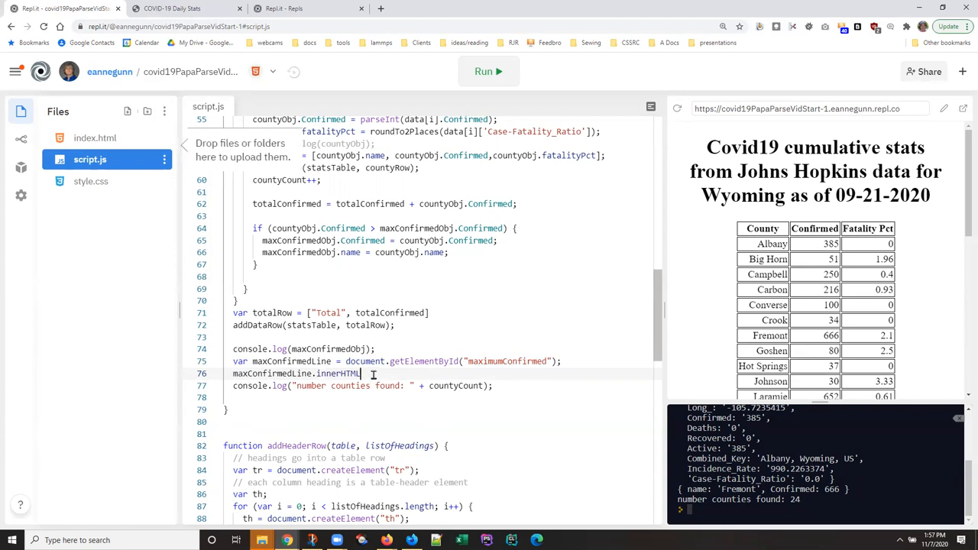
type("=")
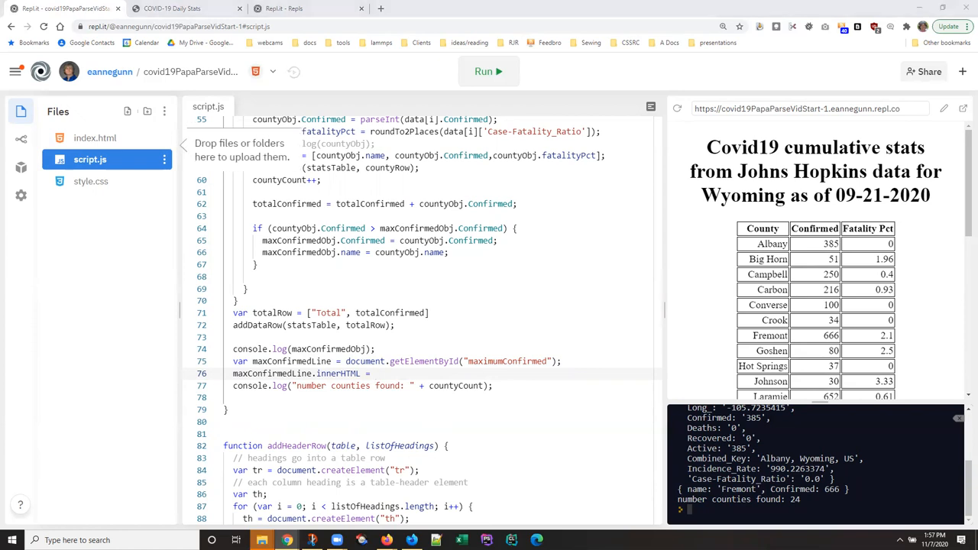
left_click(378, 373)
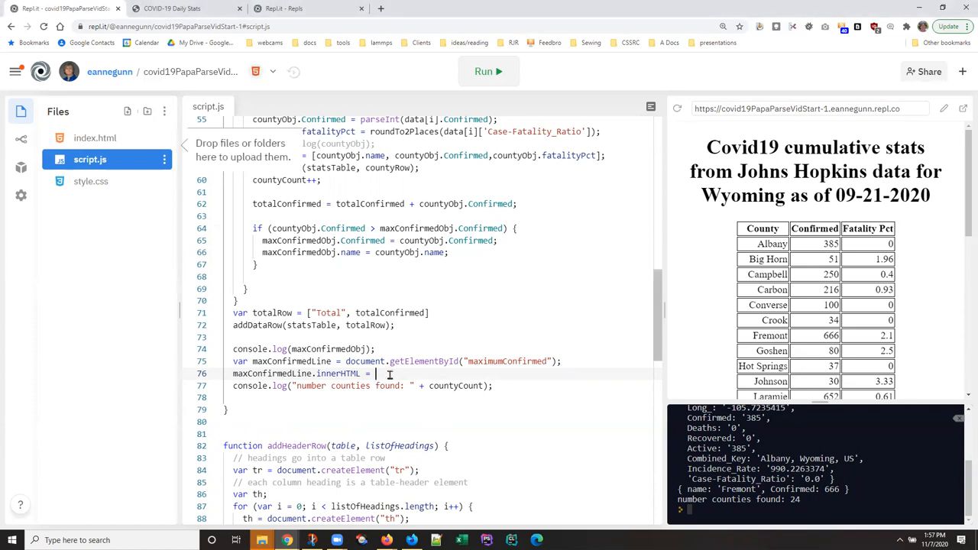
type("maxConfirmedObj.name + \" County has the most confirmed cases: \" + maxConfirmedObj.Confirmed;")
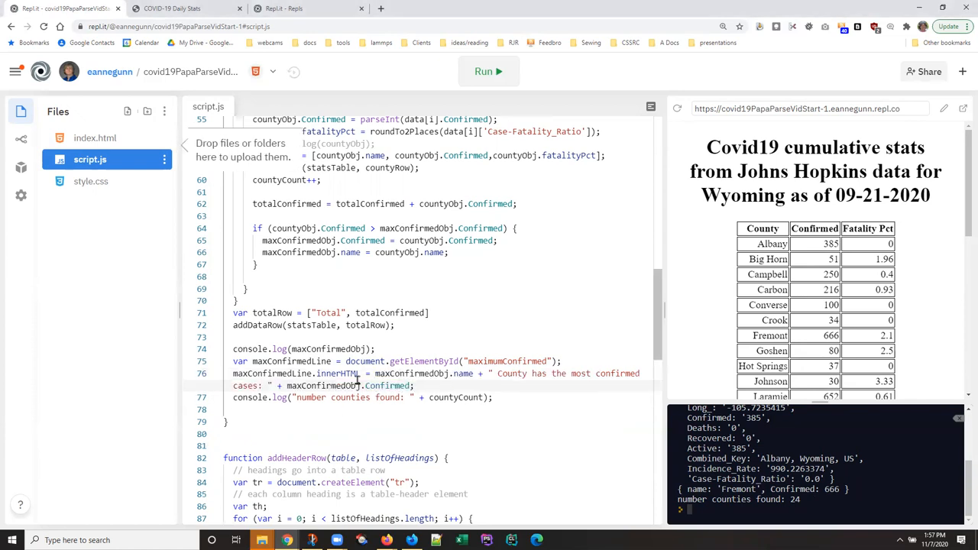
mouse_move(409, 120)
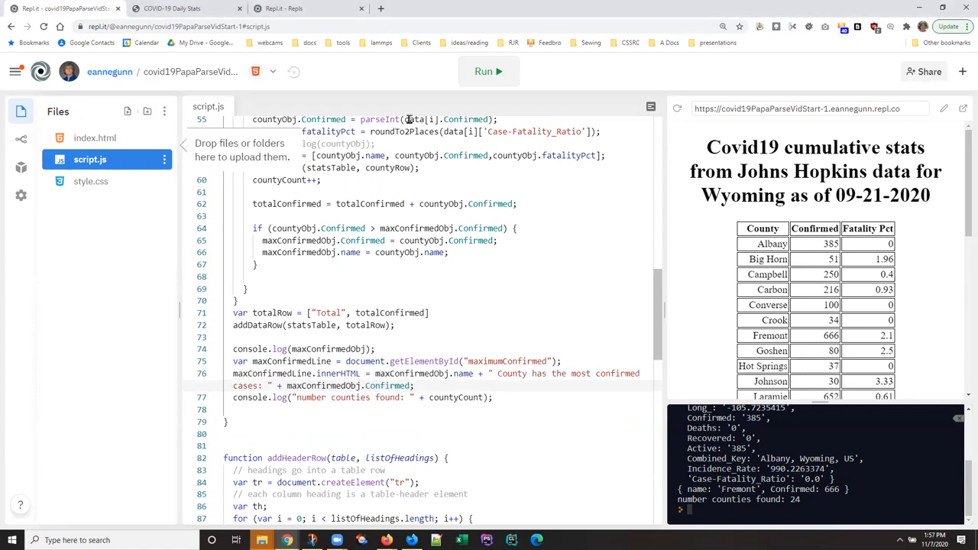
key("alt+tab")
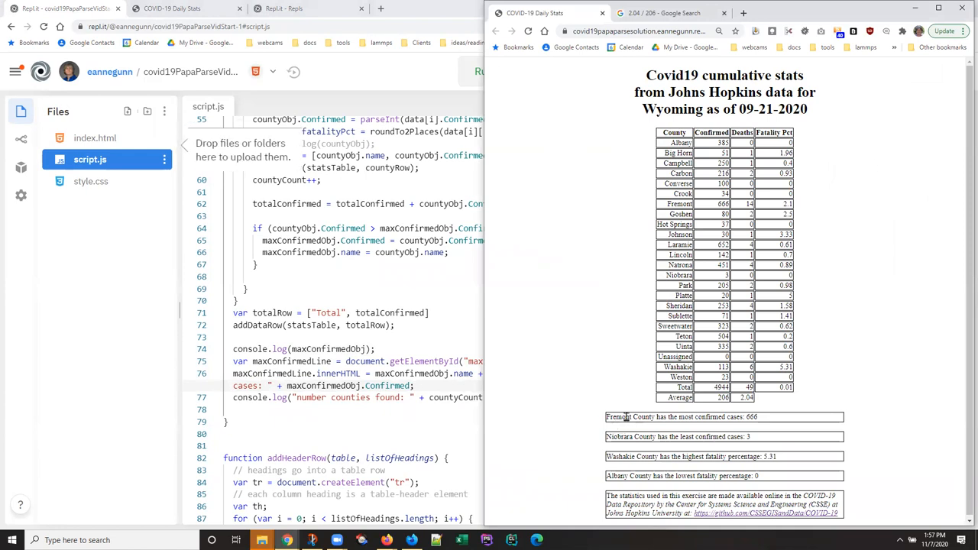
mouse_move(651, 416)
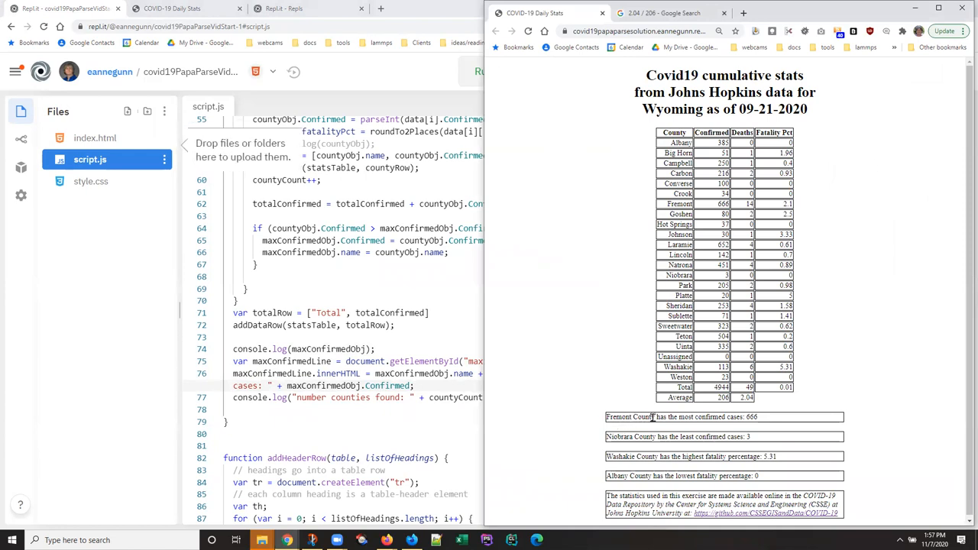
mouse_move(754, 426)
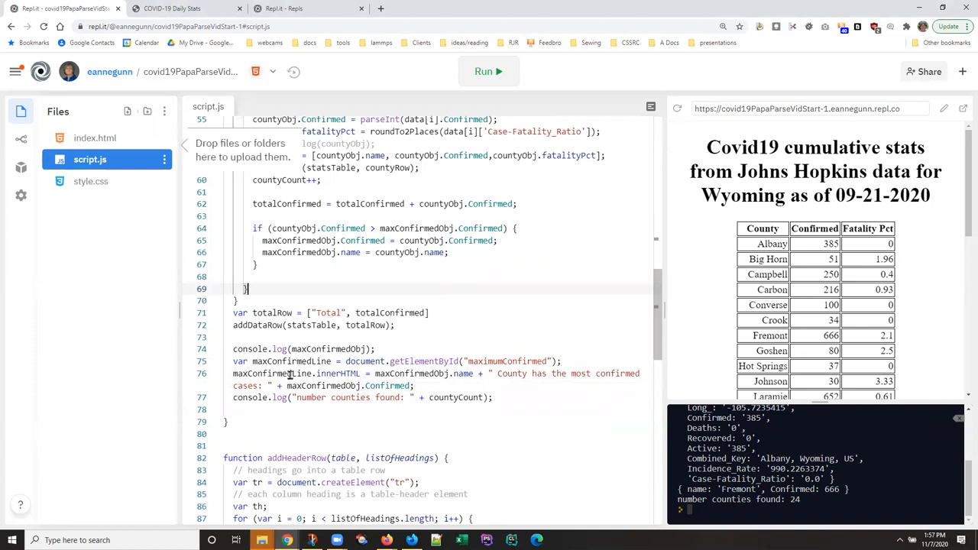
Step: Comment out console.log(maxConfirmedObj), rerun, and see 'Fremont County has the most confirmed cases: 666'
double_click(409, 374)
type("//")
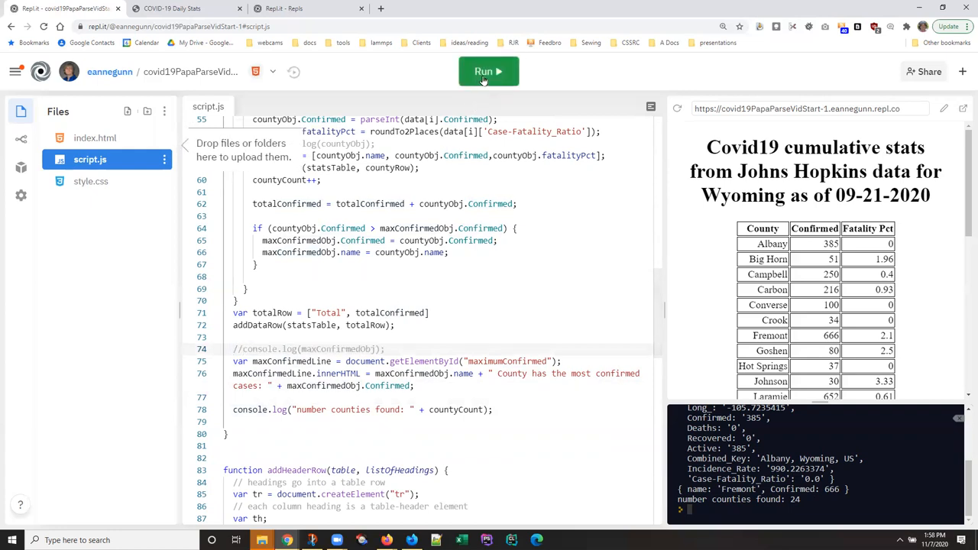
left_click(487, 70)
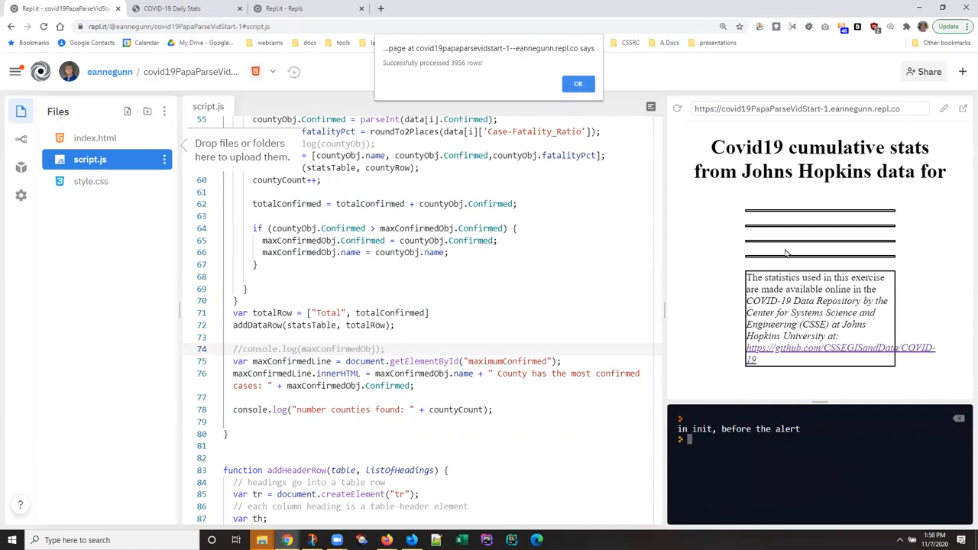
left_click(577, 83)
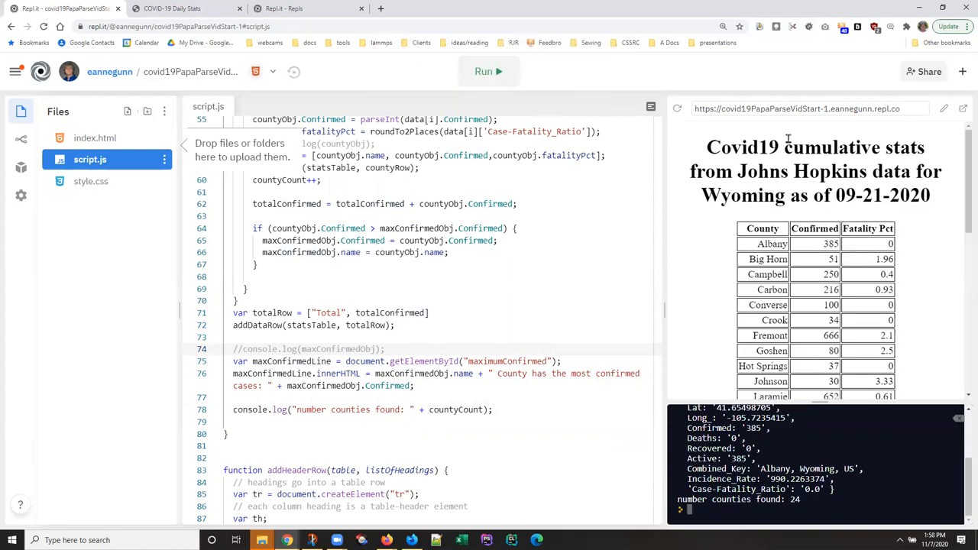
scroll("down", 3)
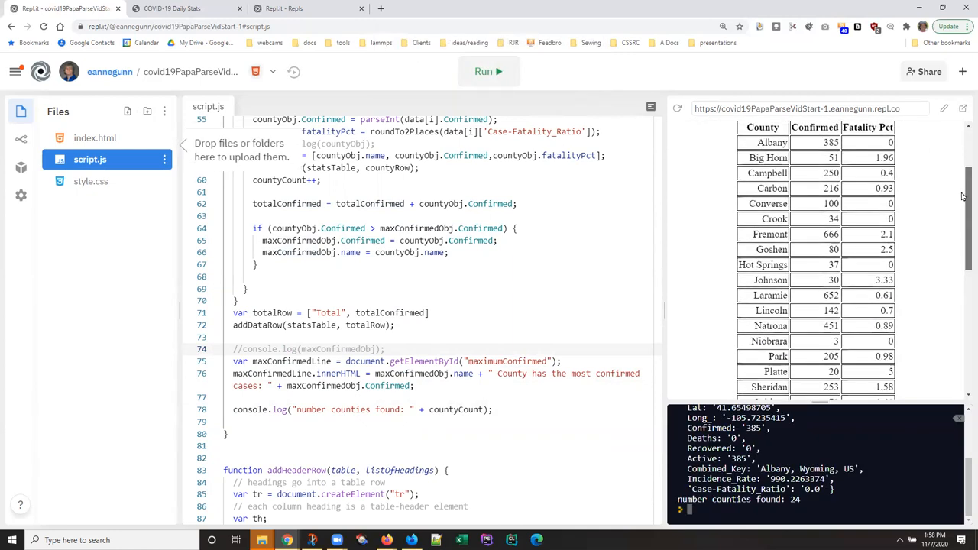
scroll("down", 3)
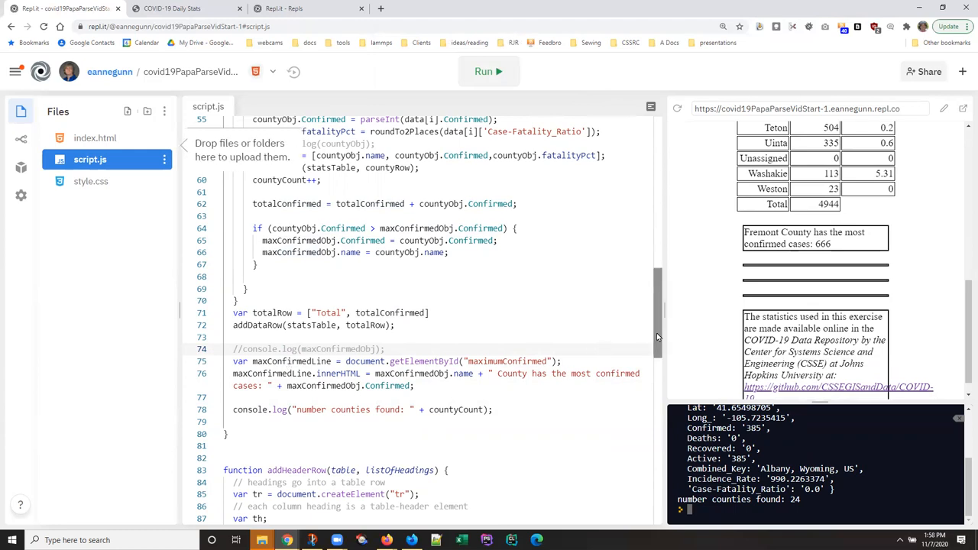
mouse_move(778, 302)
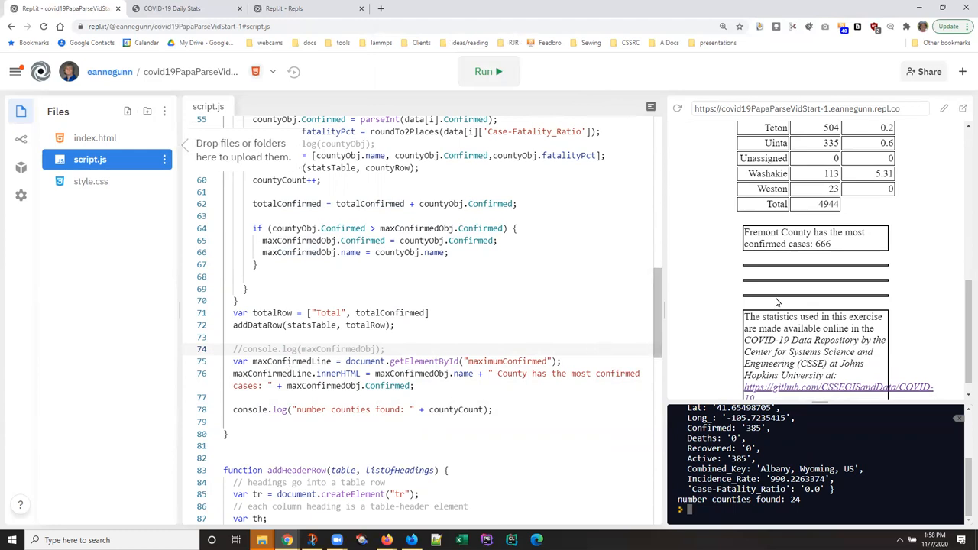